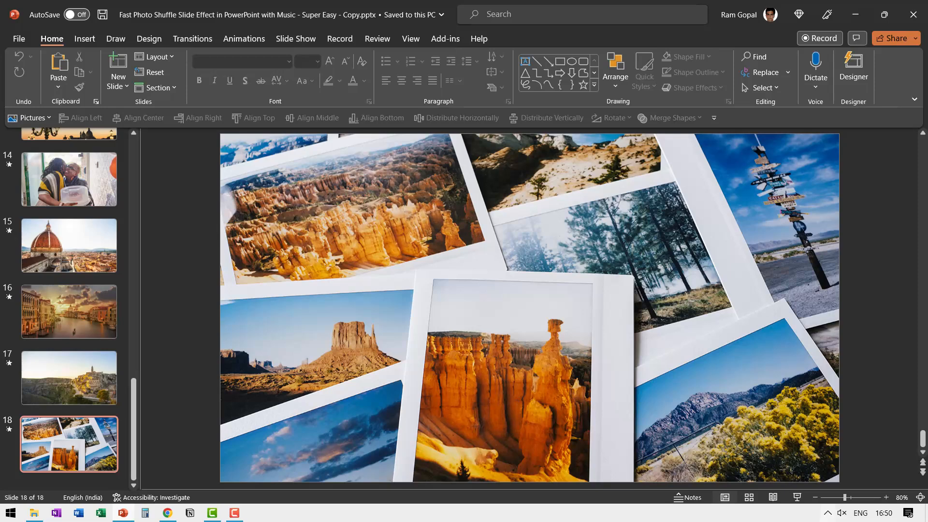
mouse_move(881, 348)
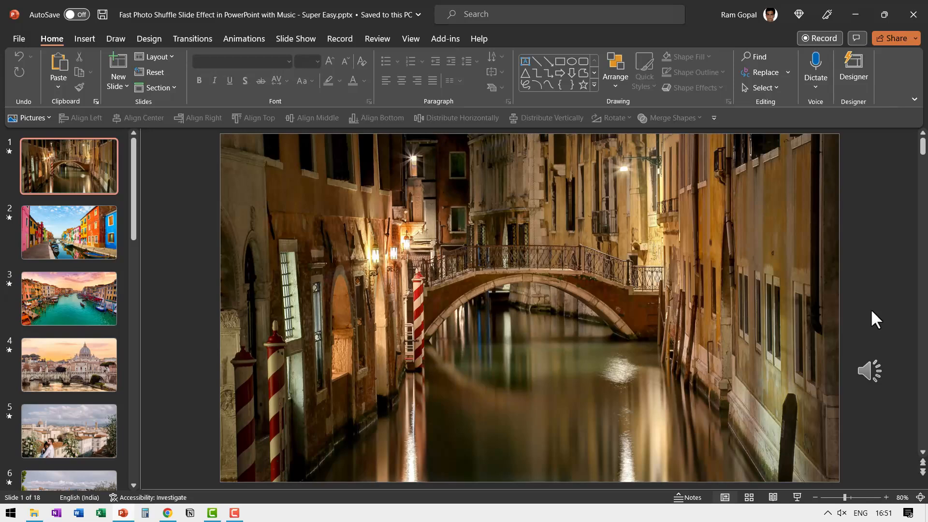
mouse_move(891, 411)
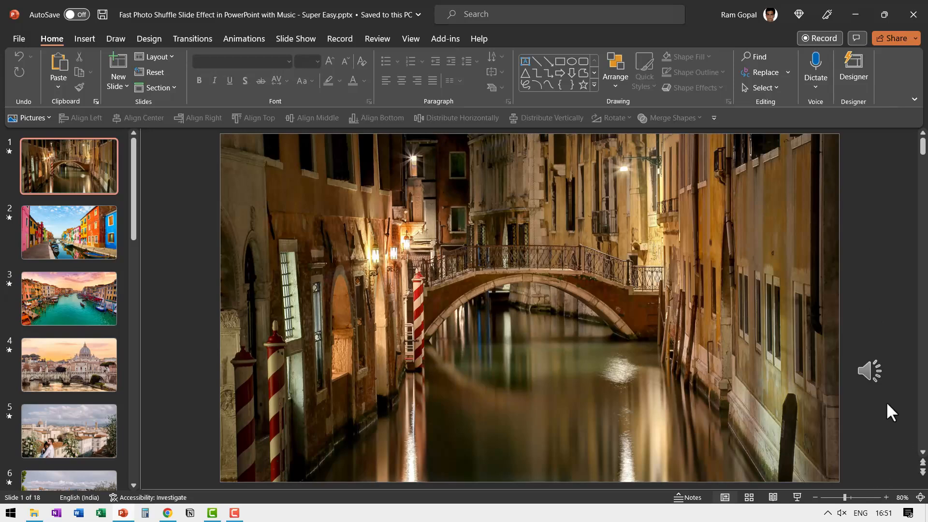
mouse_move(797, 498)
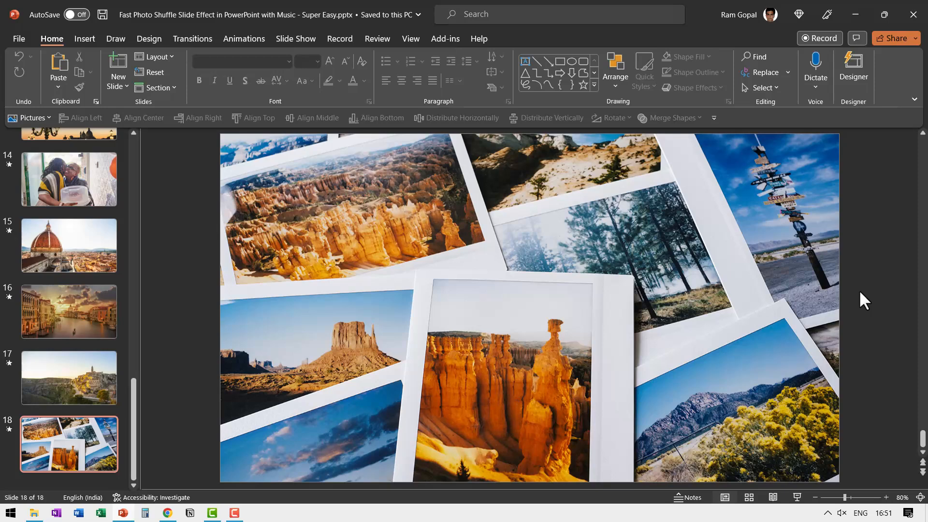
mouse_move(68, 377)
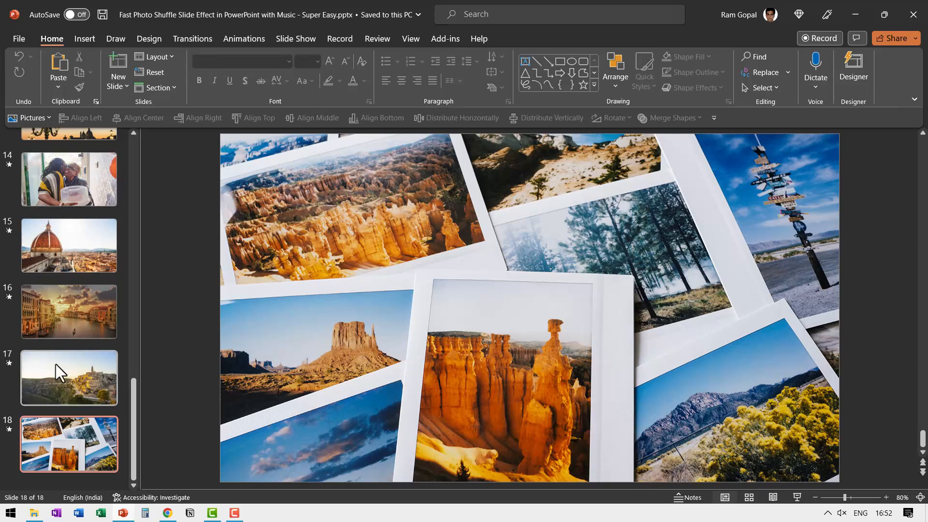
mouse_move(842, 255)
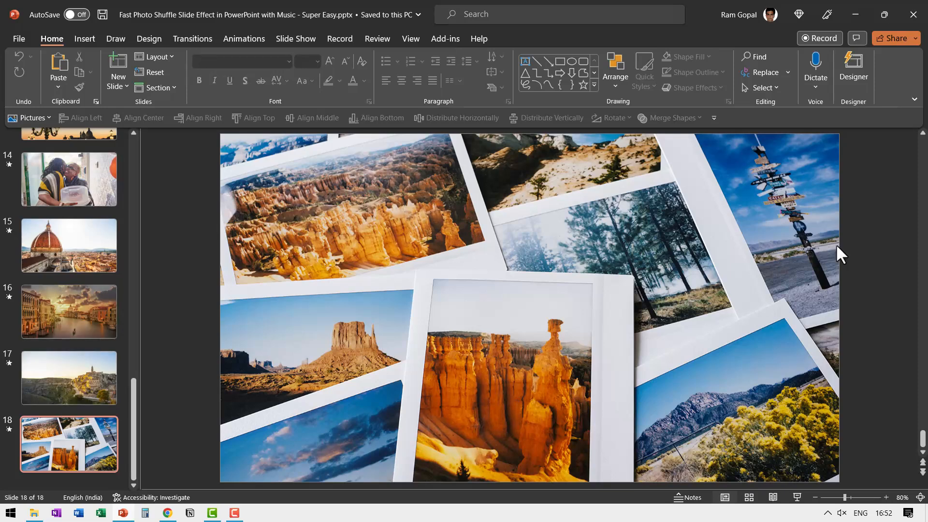
mouse_move(879, 298)
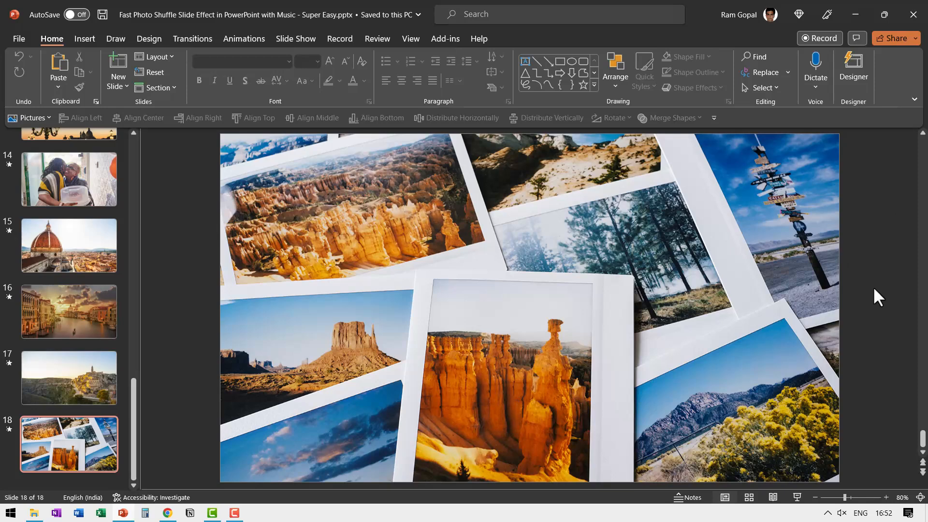
mouse_move(870, 295)
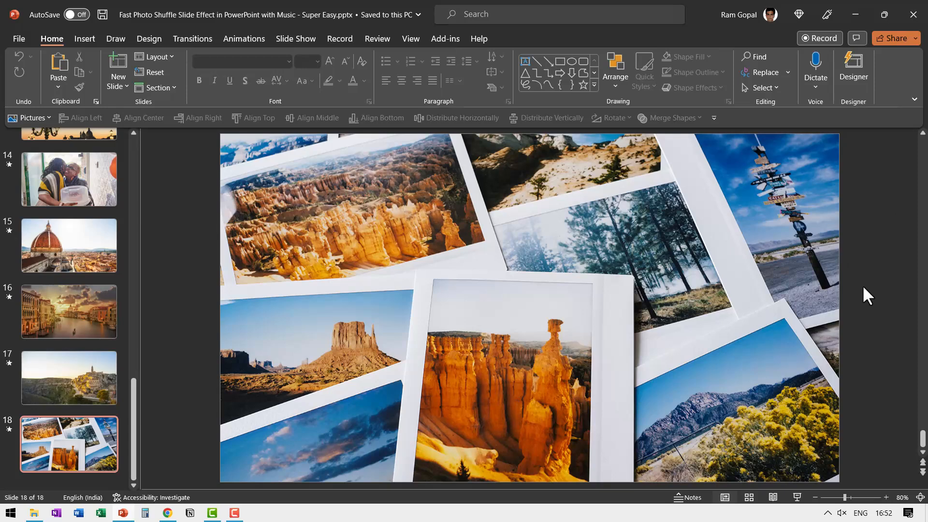
mouse_move(591, 312)
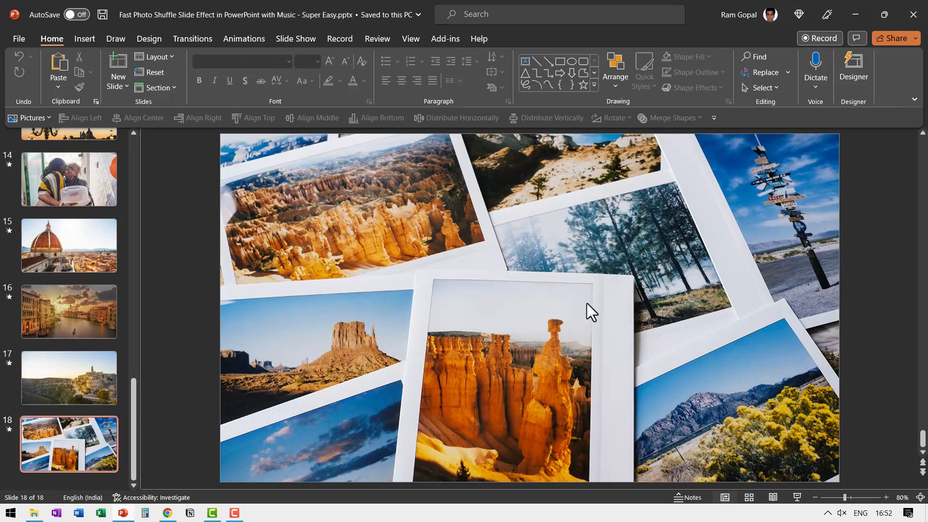
mouse_move(882, 279)
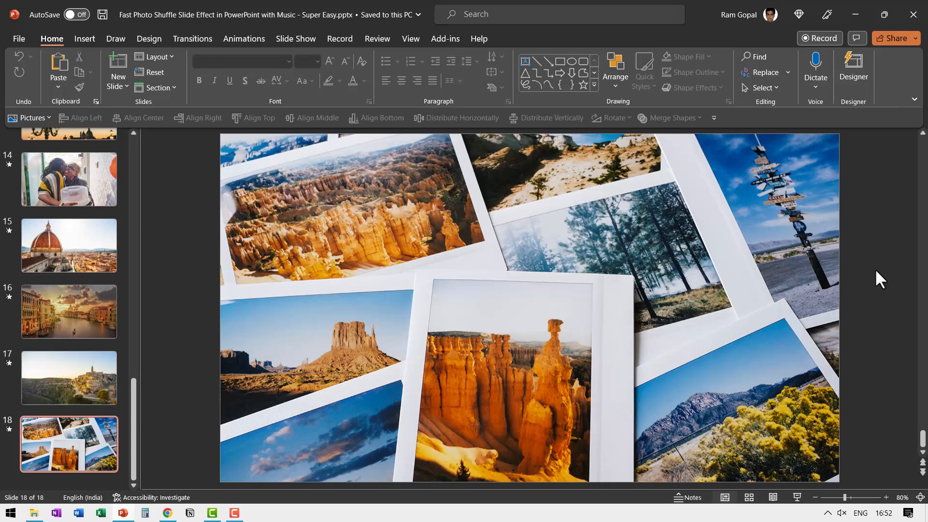
mouse_move(881, 289)
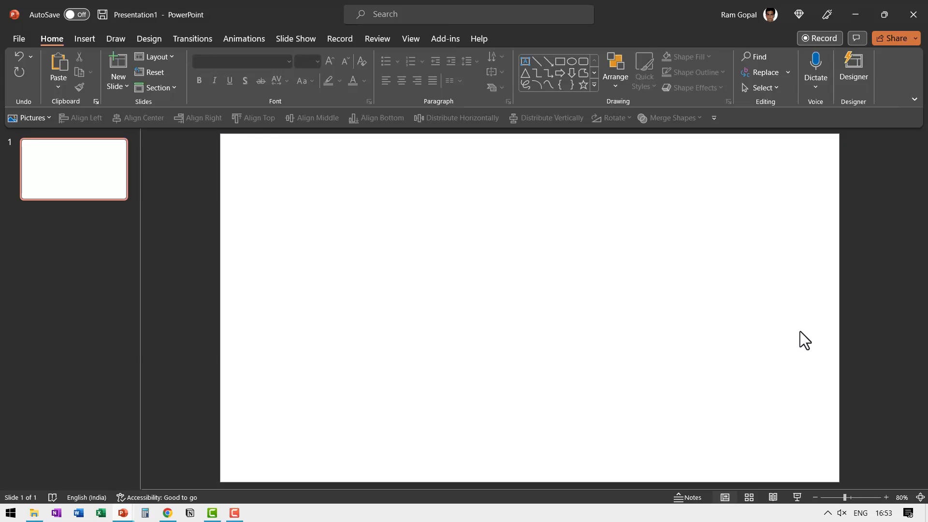
mouse_move(453, 333)
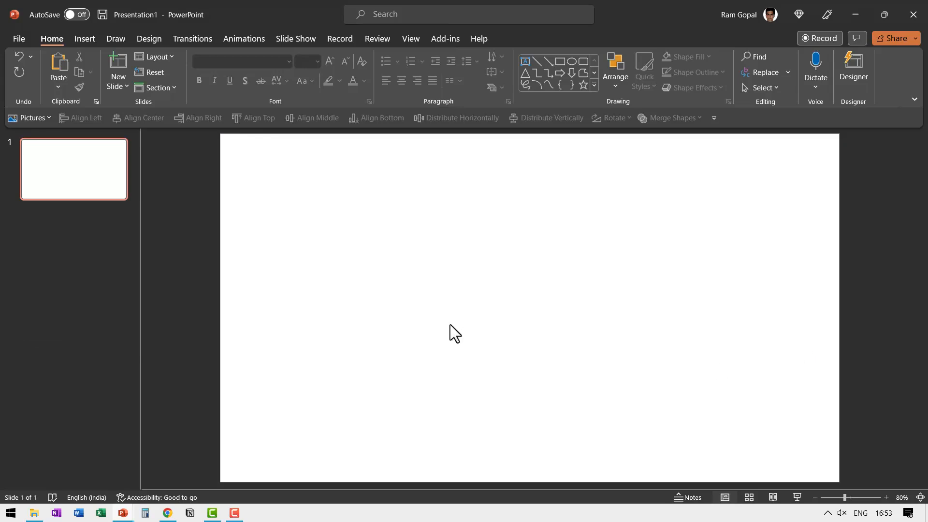
- Insert the hands-holding-map mountain photo from this device onto the slide
click(84, 39)
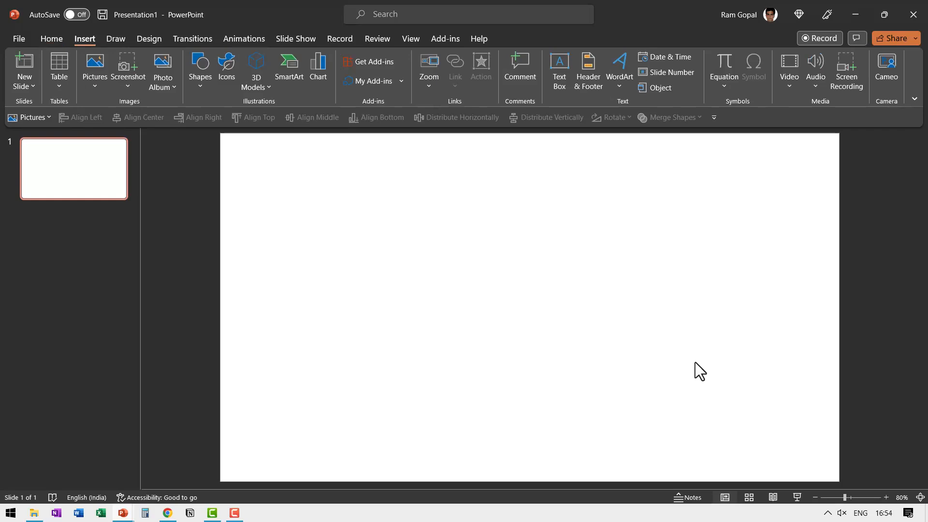
mouse_move(687, 372)
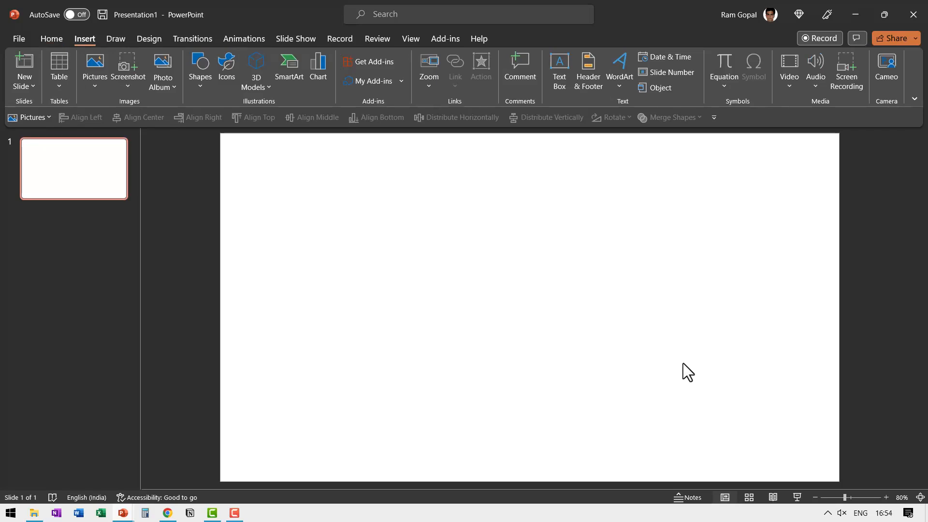
mouse_move(433, 267)
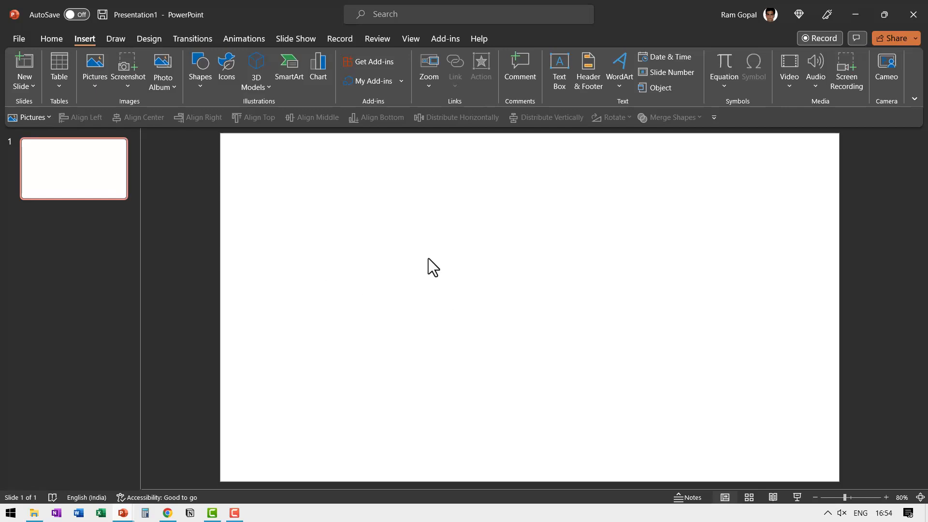
mouse_move(396, 253)
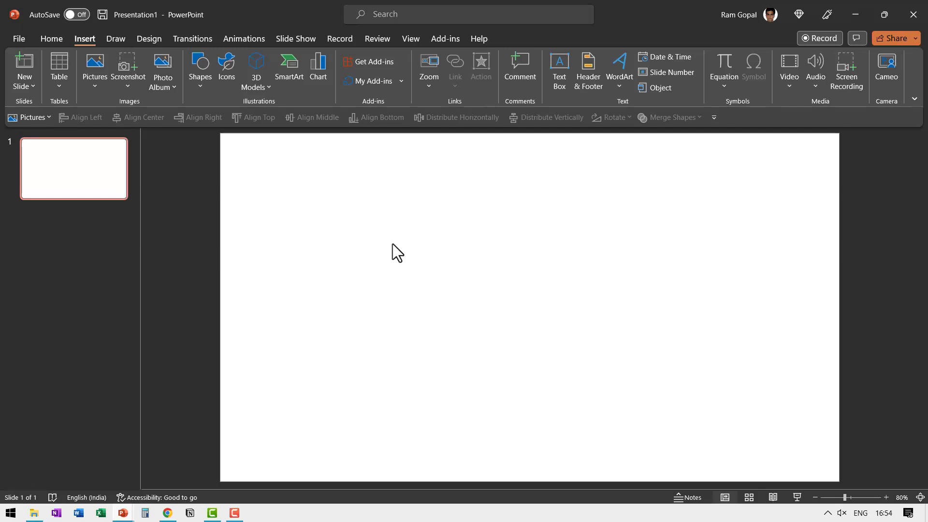
click(95, 71)
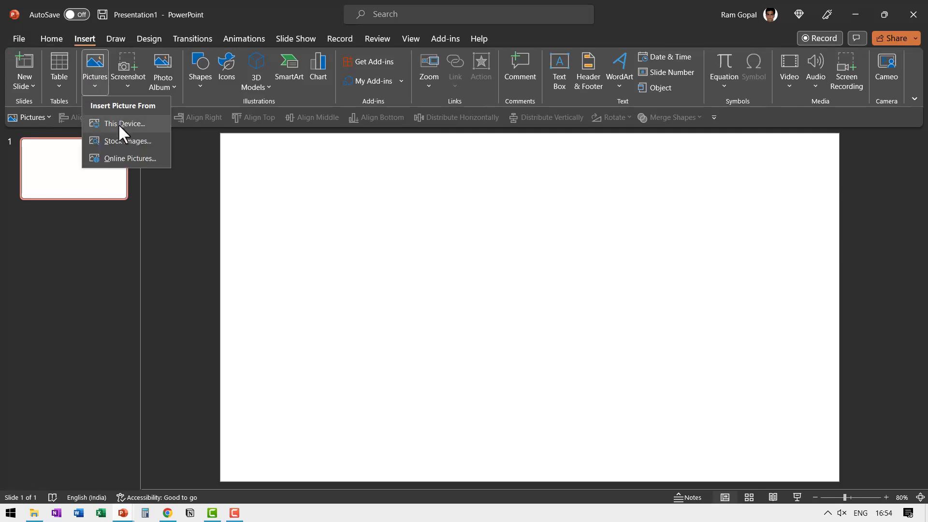
click(123, 125)
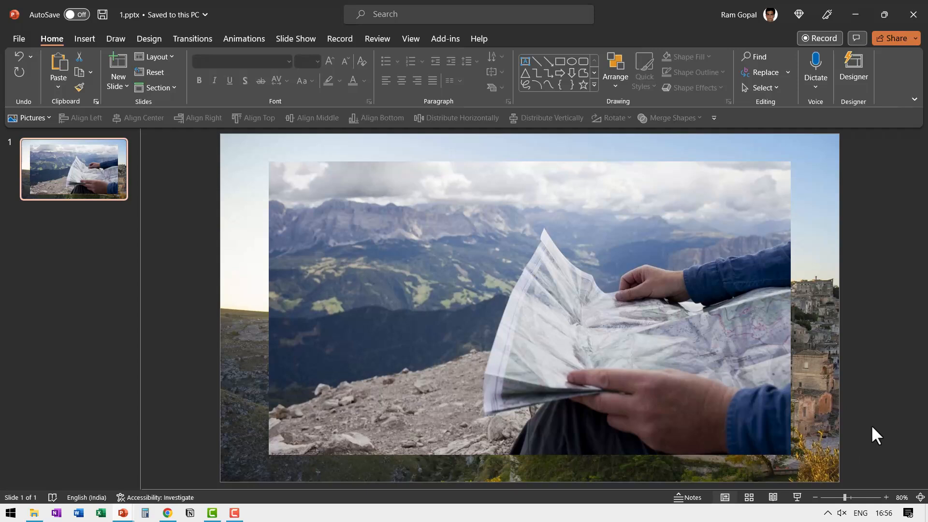
mouse_move(686, 275)
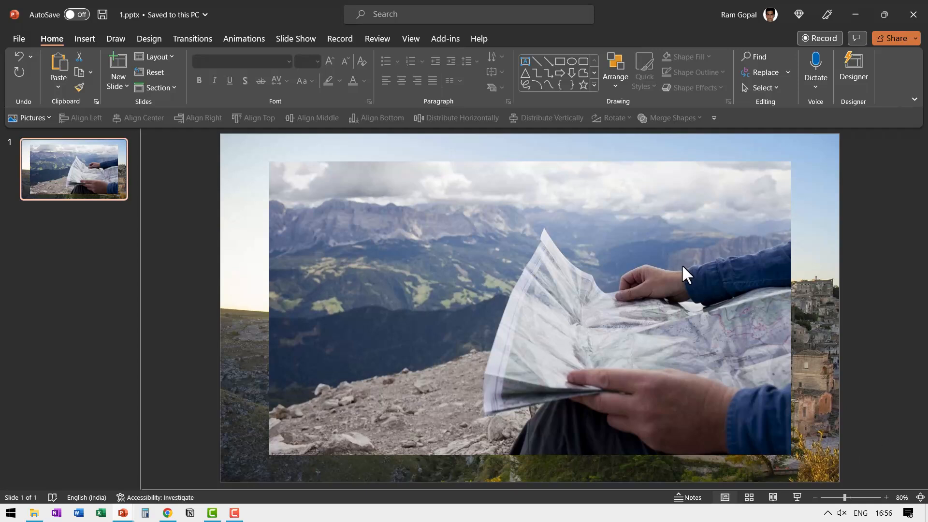
mouse_move(702, 259)
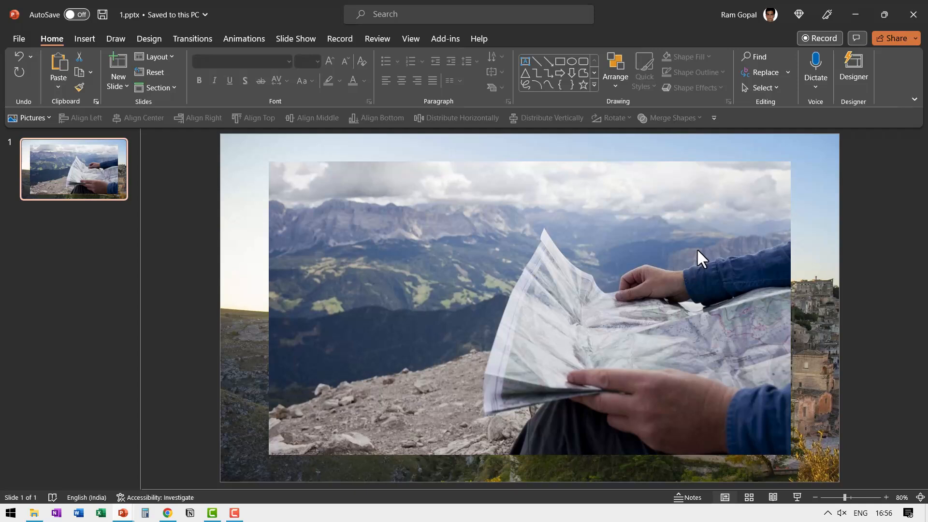
mouse_move(836, 114)
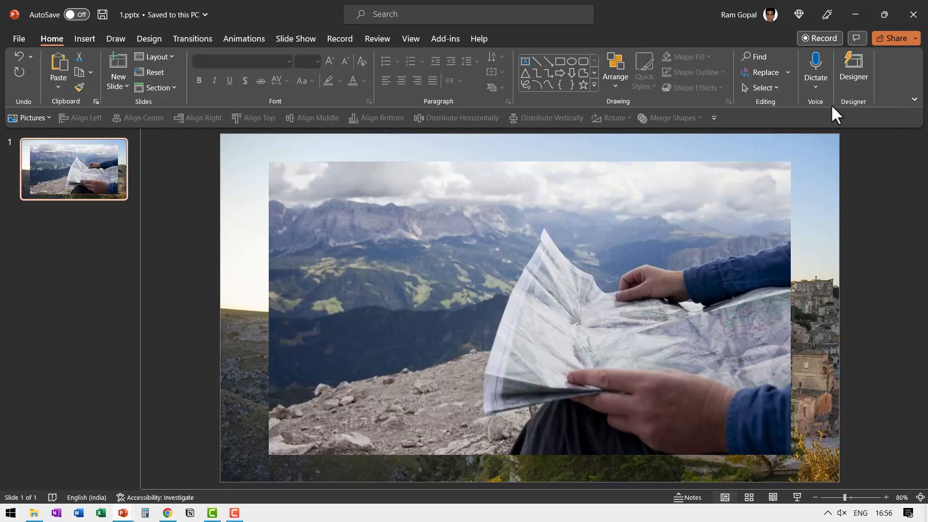
mouse_move(836, 294)
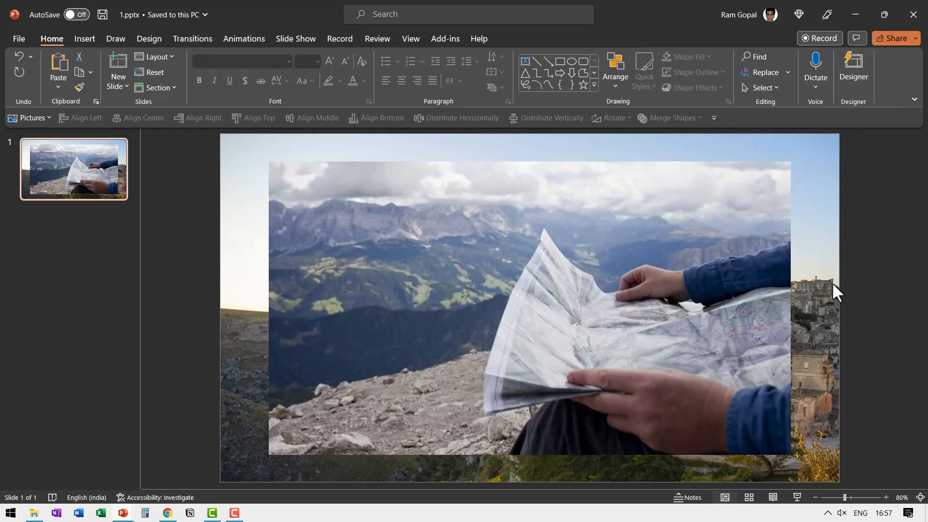
mouse_move(620, 206)
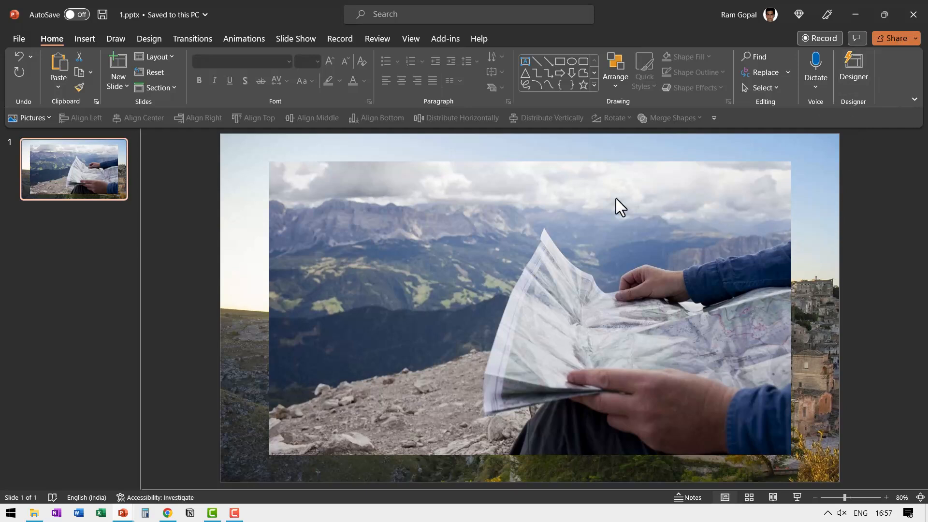
mouse_move(507, 312)
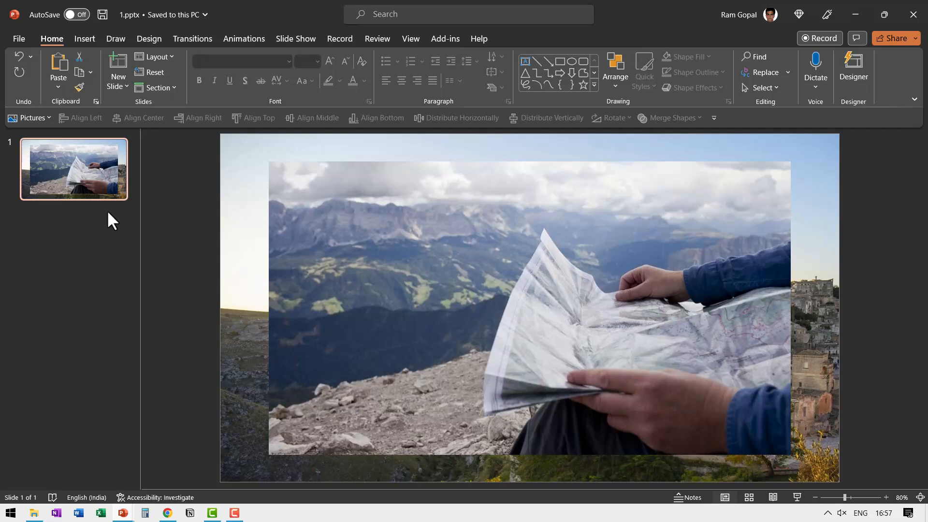
- Add a second slide, paste the mountain map photo onto it, and deselect it
click(117, 72)
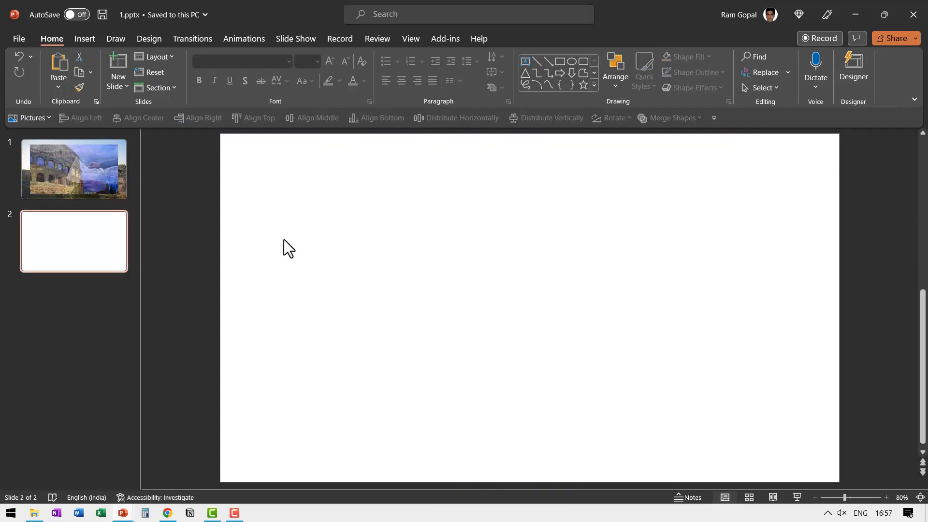
key(ctrl+v)
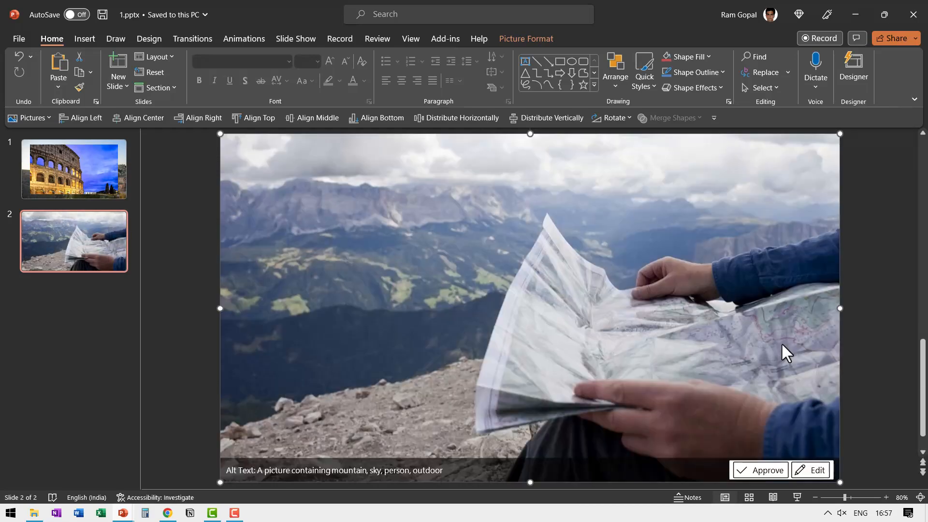
click(113, 278)
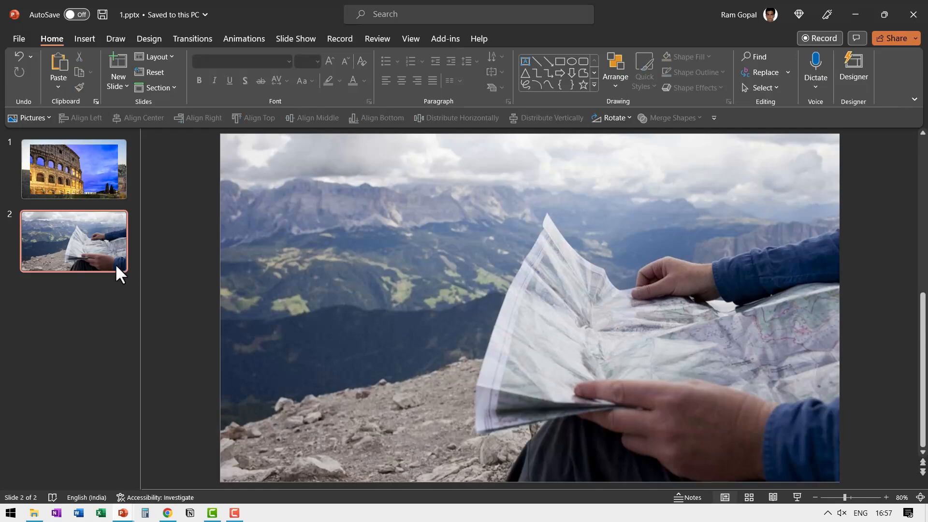
mouse_move(231, 510)
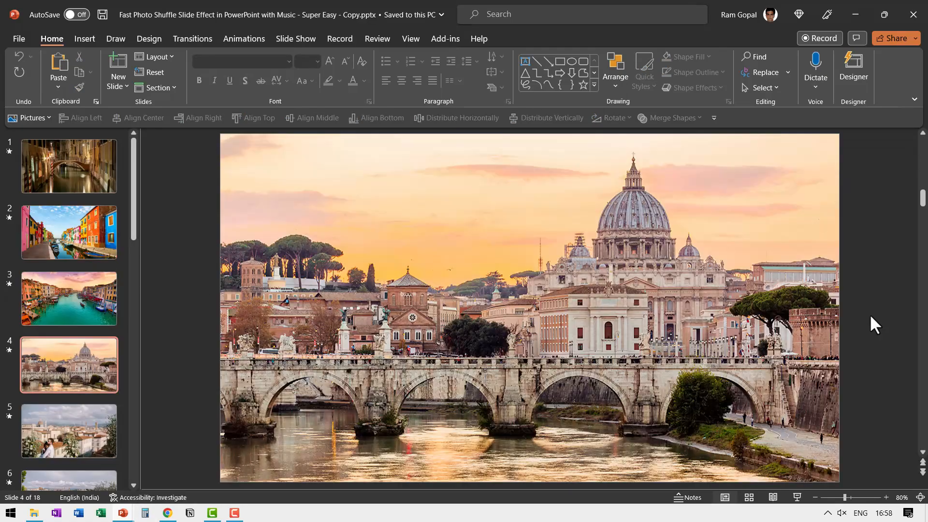
- Select slide 8, the map photo slide, in the thumbnail pane
scroll(down, 3)
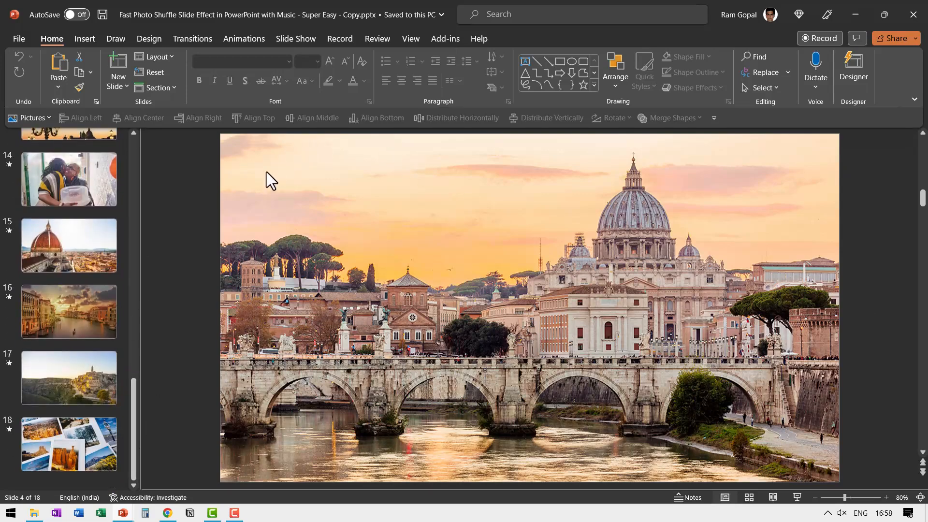
scroll(up, 3)
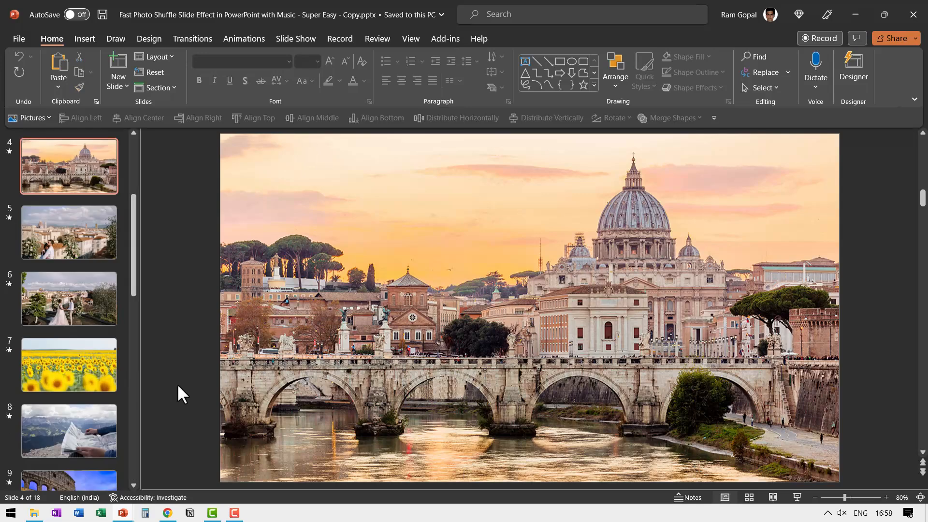
click(68, 431)
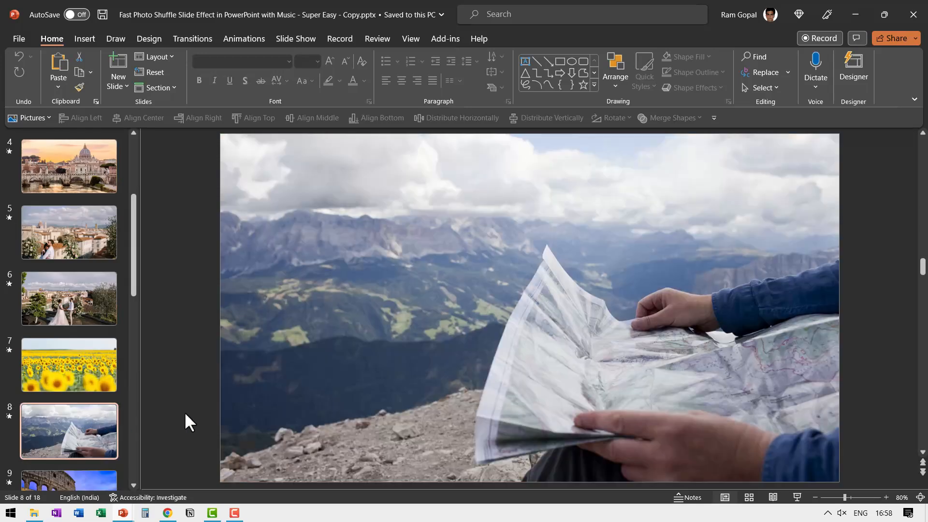
scroll(down, 3)
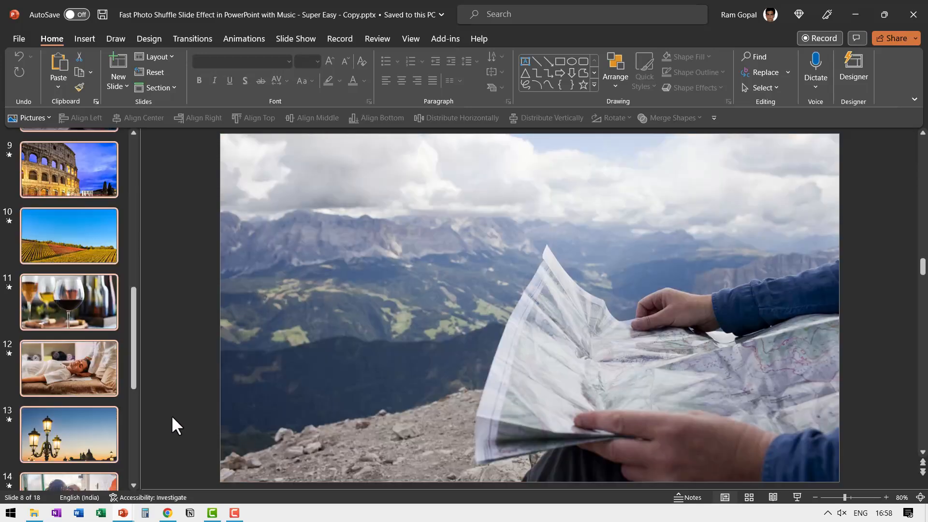
scroll(down, 3)
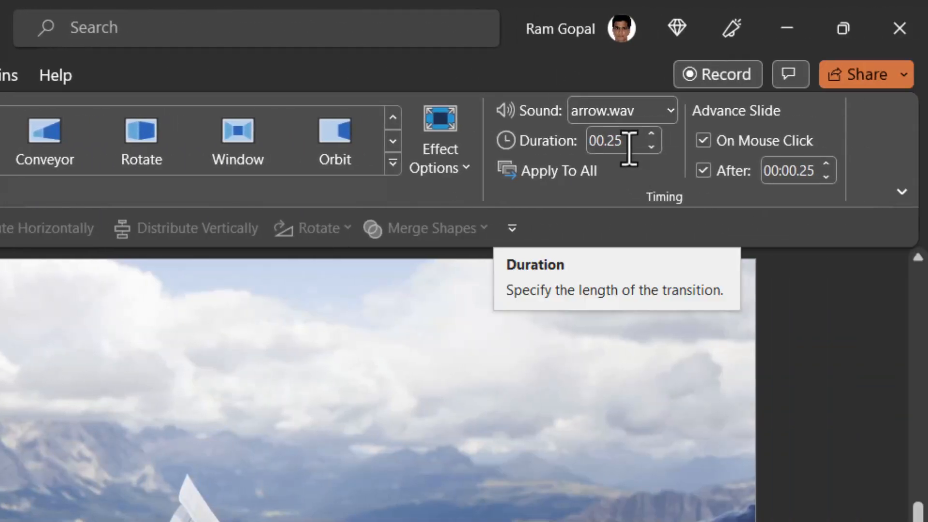
mouse_move(630, 147)
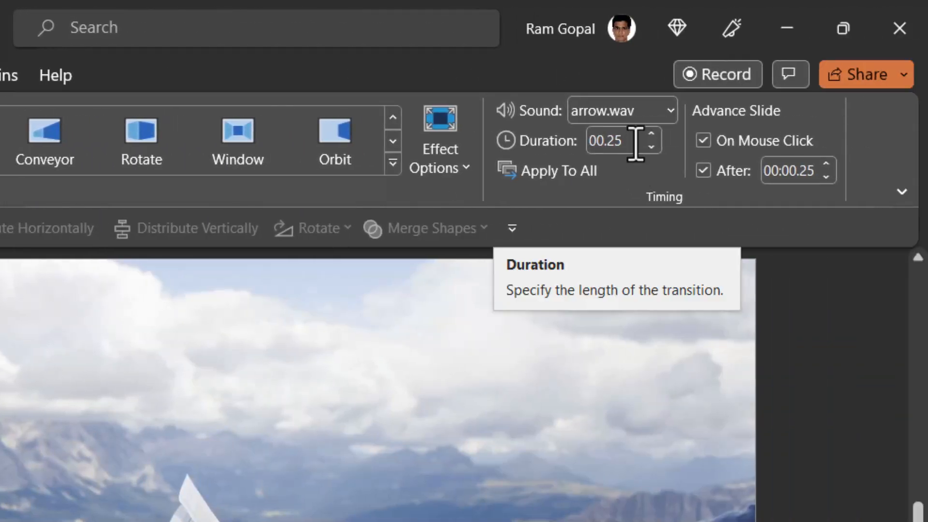
mouse_move(717, 195)
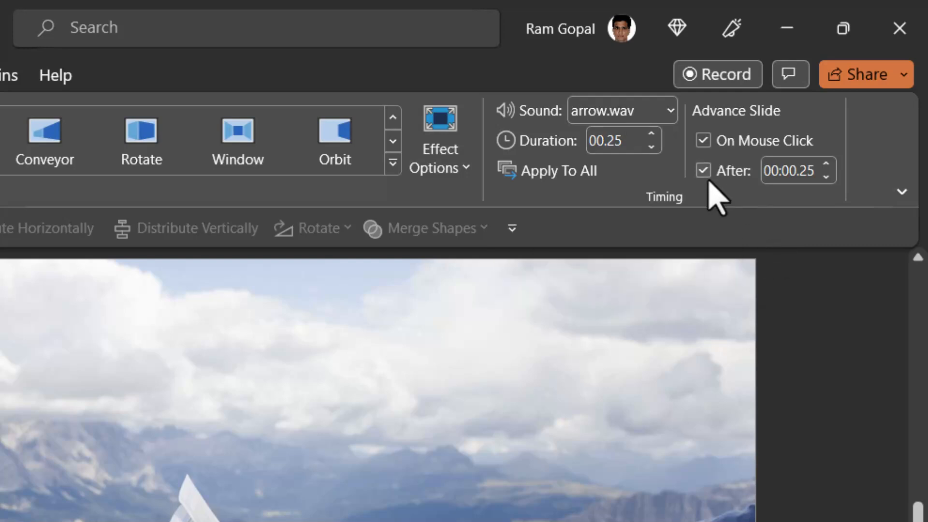
mouse_move(723, 170)
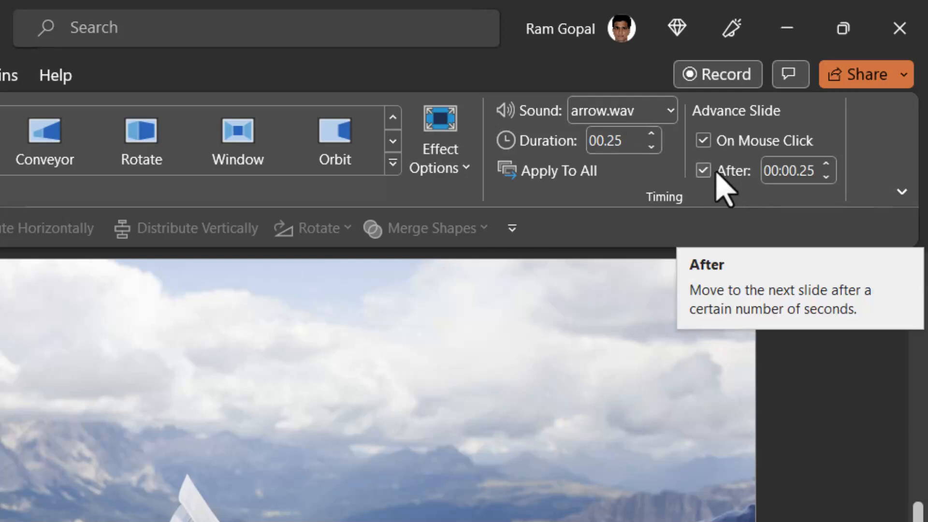
click(791, 171)
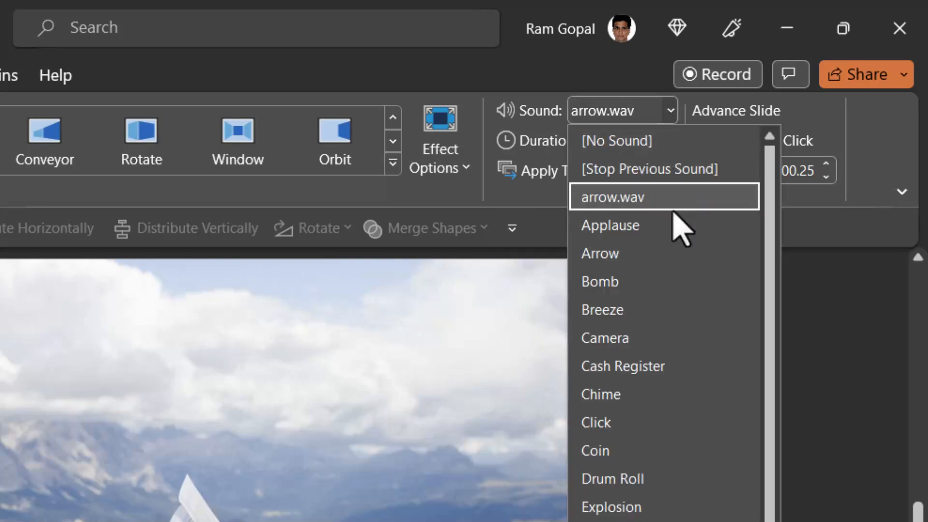
mouse_move(654, 213)
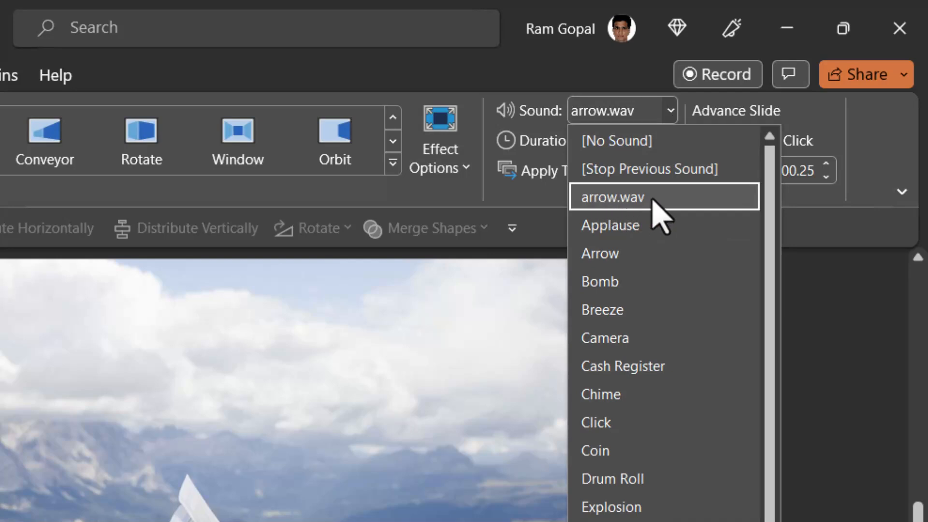
click(611, 197)
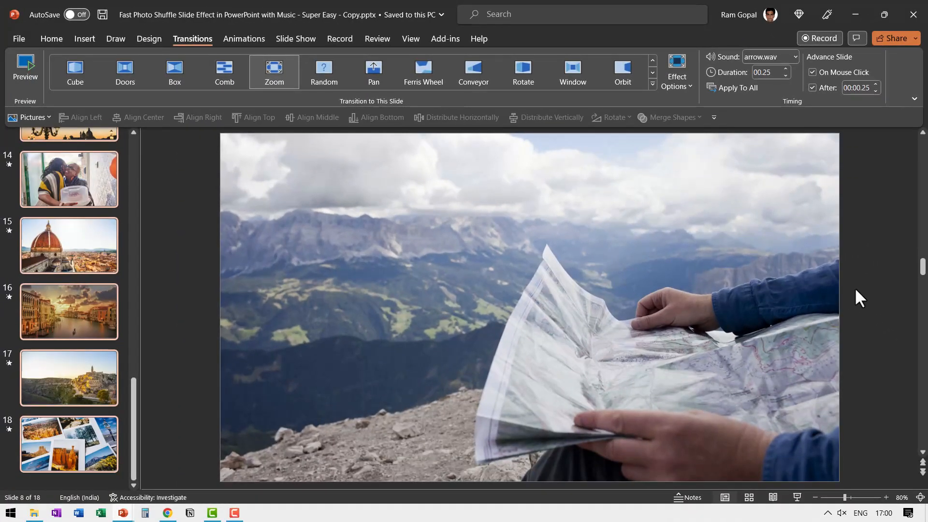
mouse_move(659, 188)
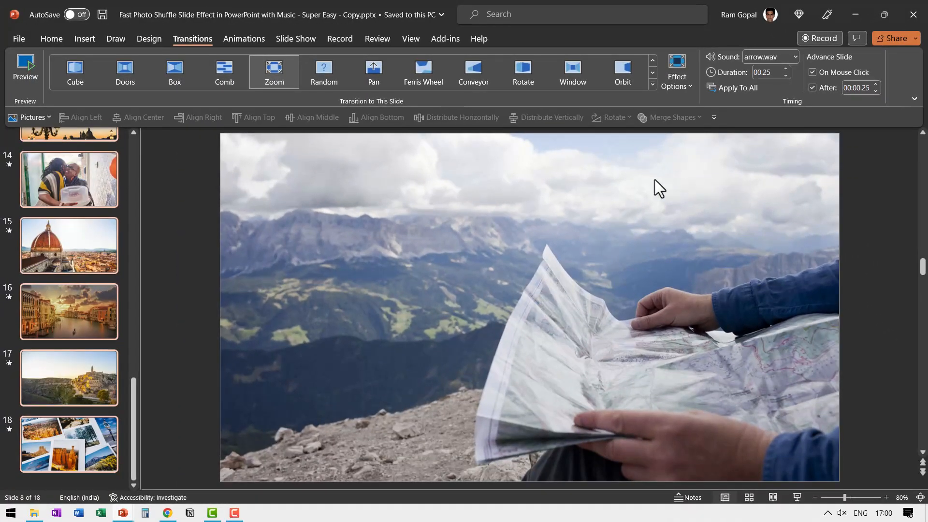
mouse_move(779, 72)
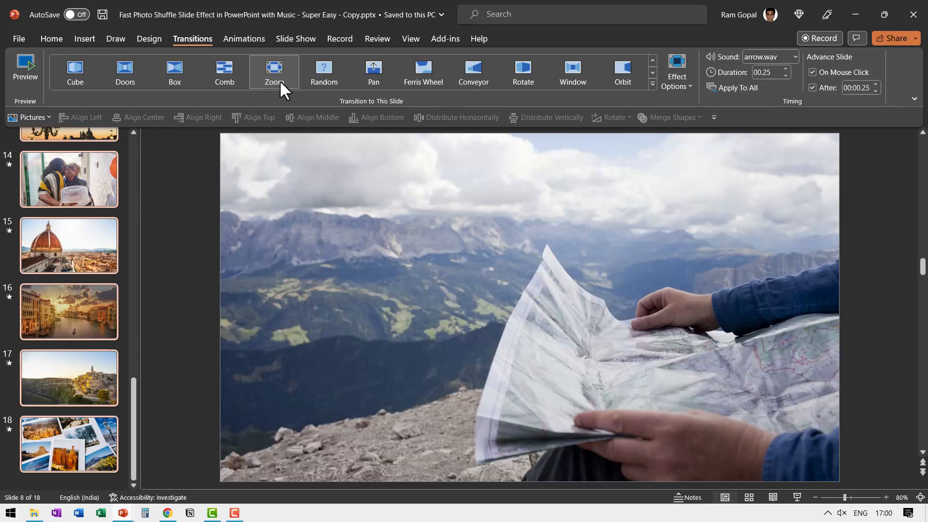
mouse_move(832, 101)
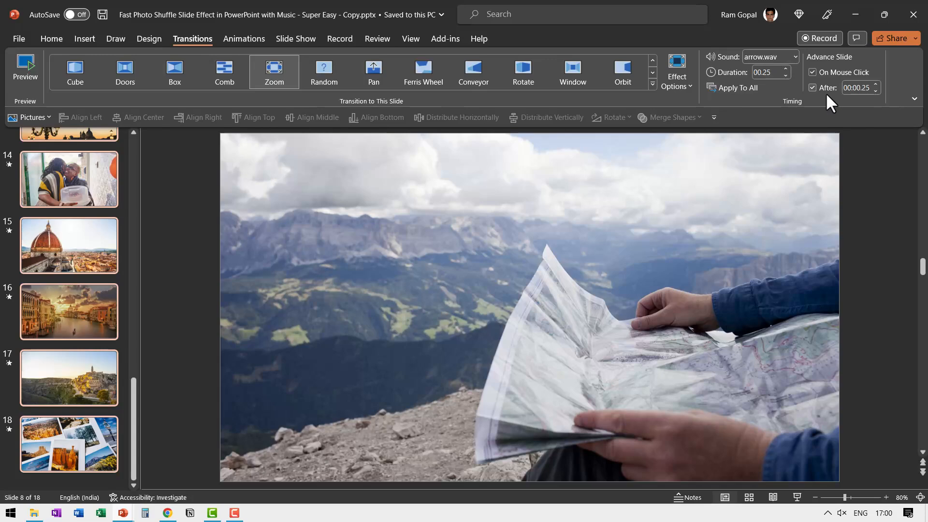
mouse_move(867, 104)
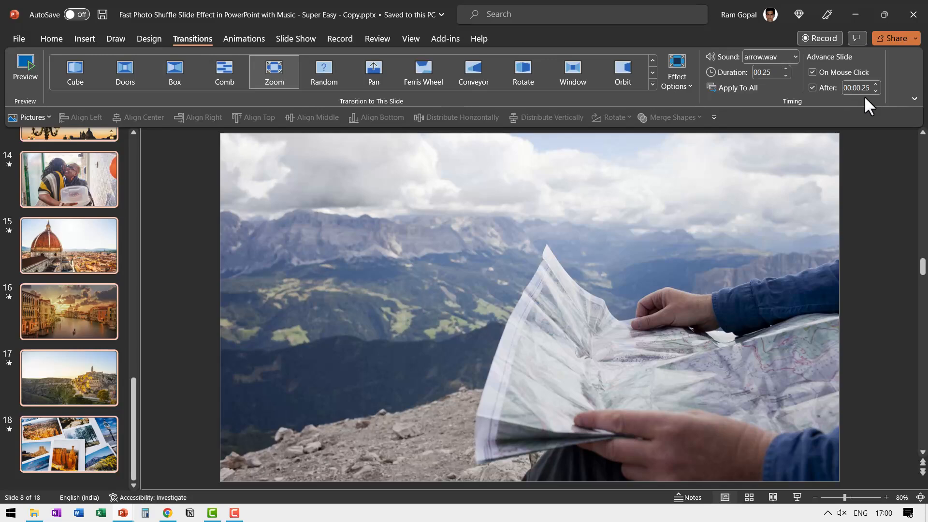
- Scroll the slide thumbnail pane while locating slide 18
scroll(up, 3)
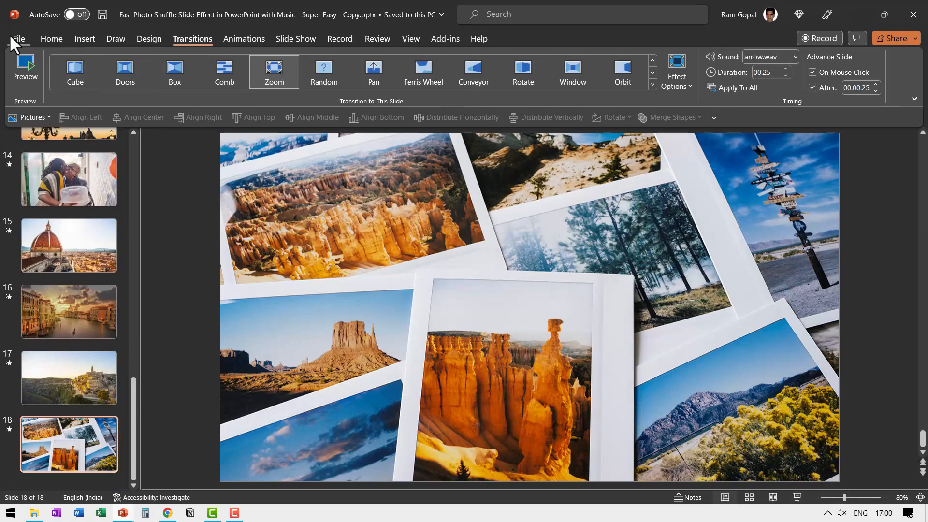
- Export the presentation as an MP4 video saved to the Desktop
click(18, 38)
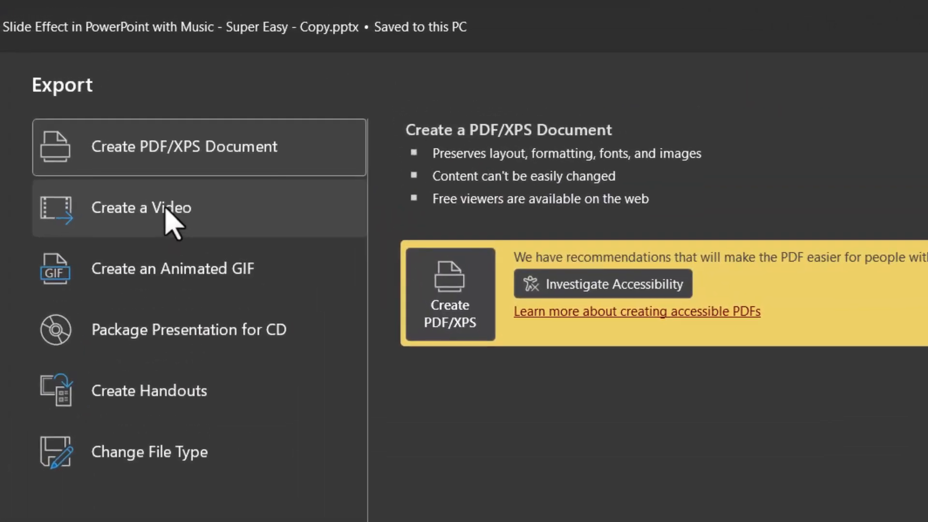
click(140, 208)
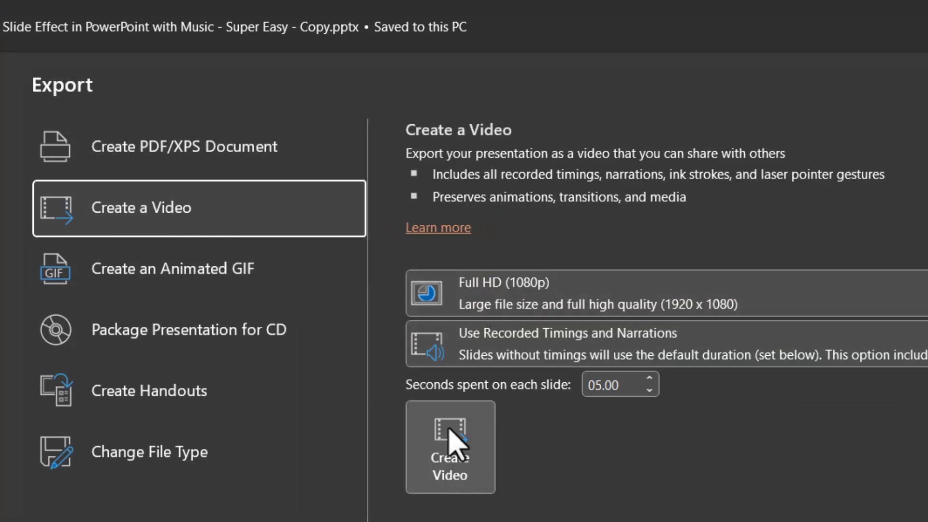
mouse_move(467, 447)
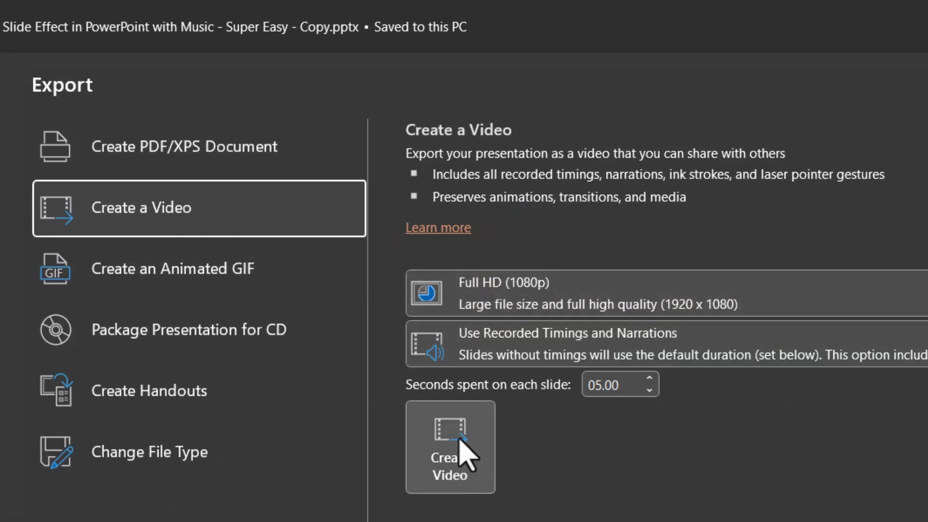
click(450, 447)
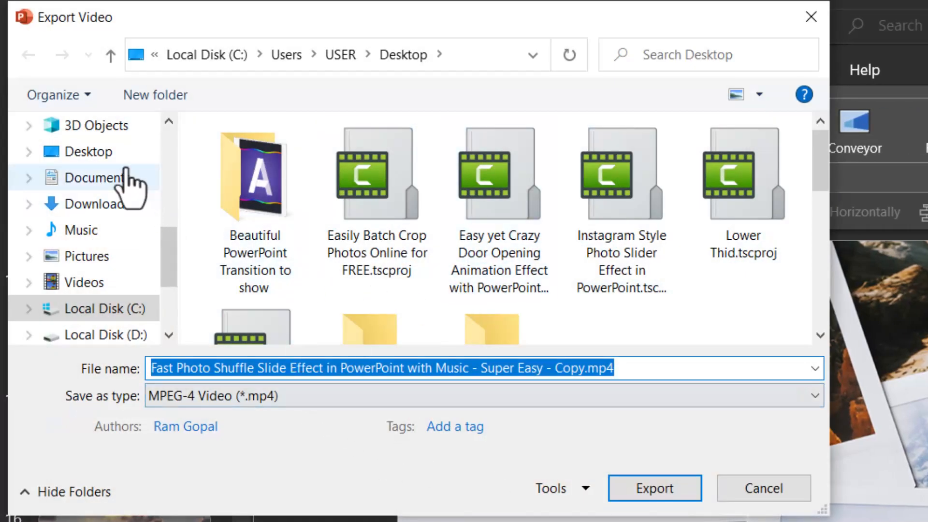
click(88, 152)
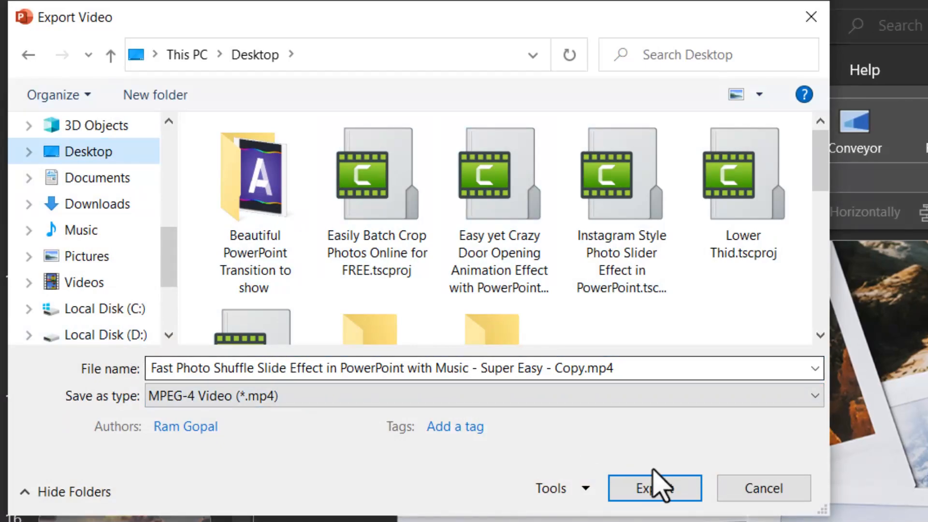
click(653, 488)
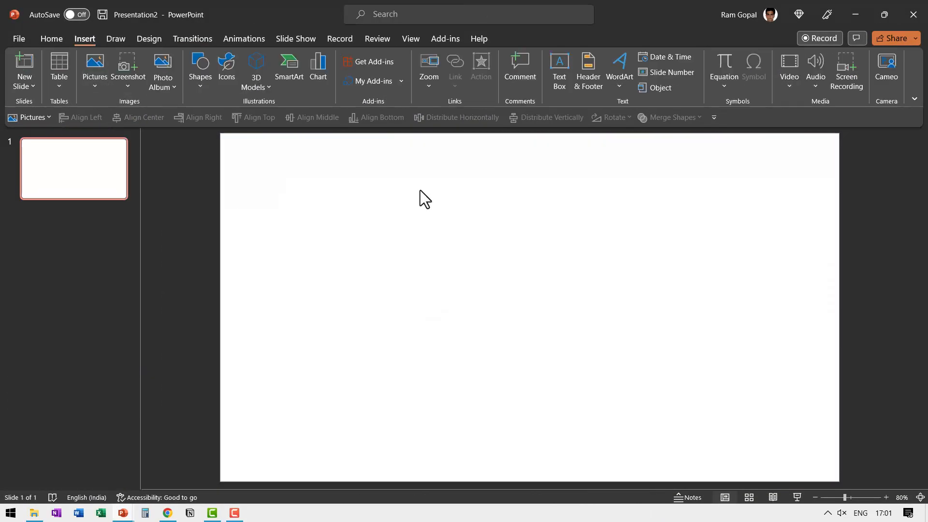
- Place the exported video on the blank slide and view its Playback options
click(789, 70)
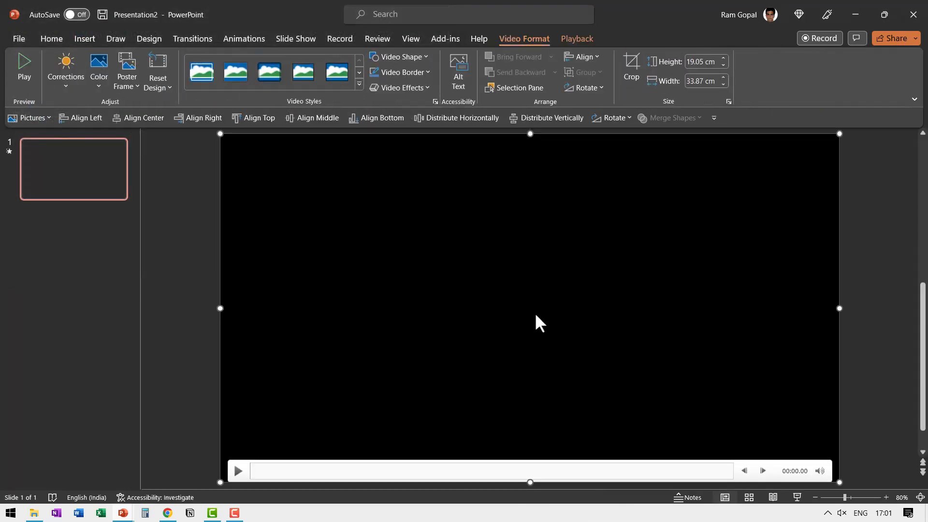
click(575, 38)
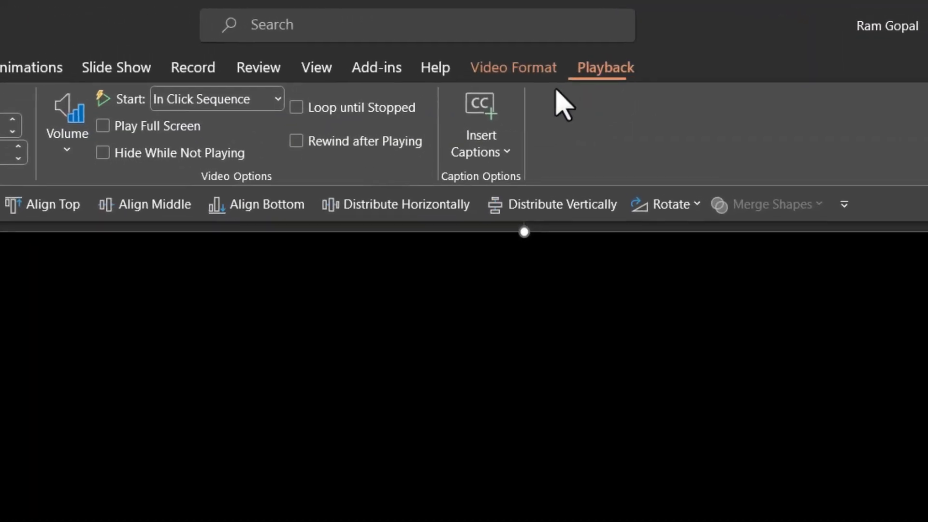
click(275, 99)
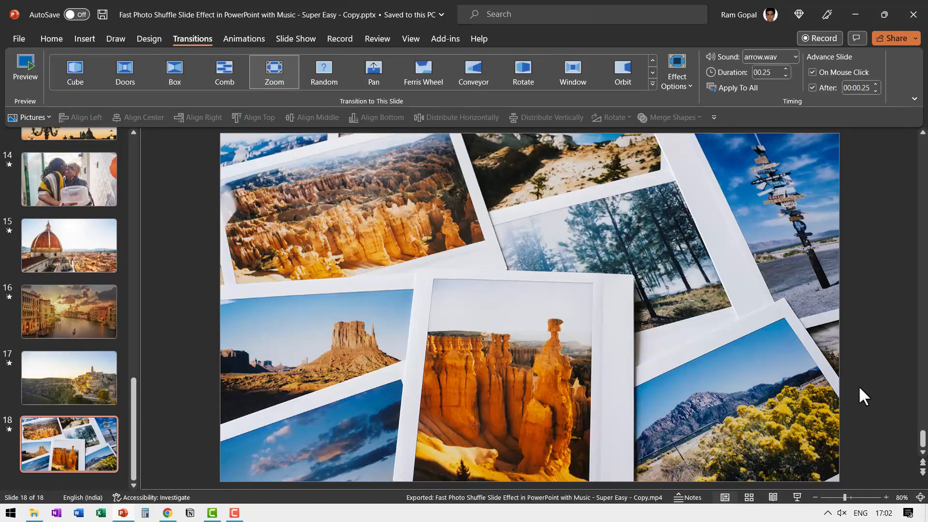
- Insert drop-it-124014.mp3 from Downloads as audio on slide 18 and select it
click(84, 39)
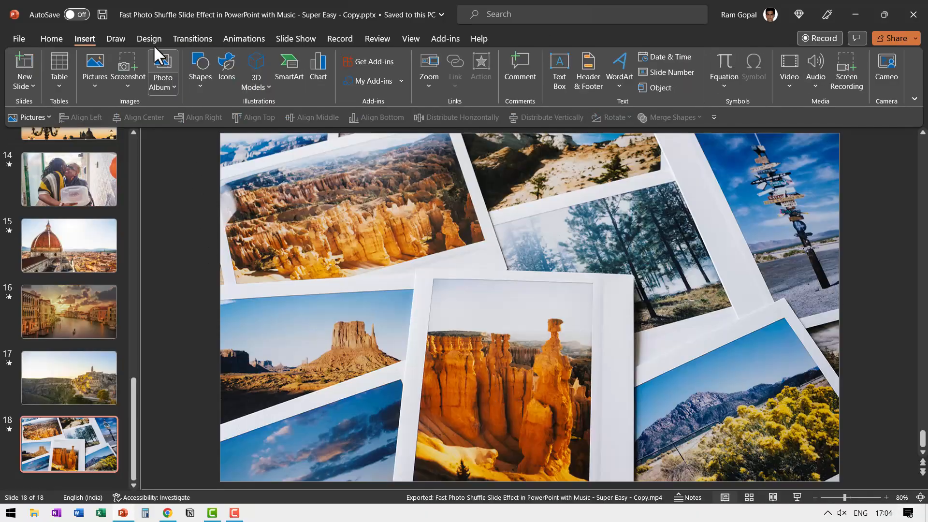
mouse_move(821, 94)
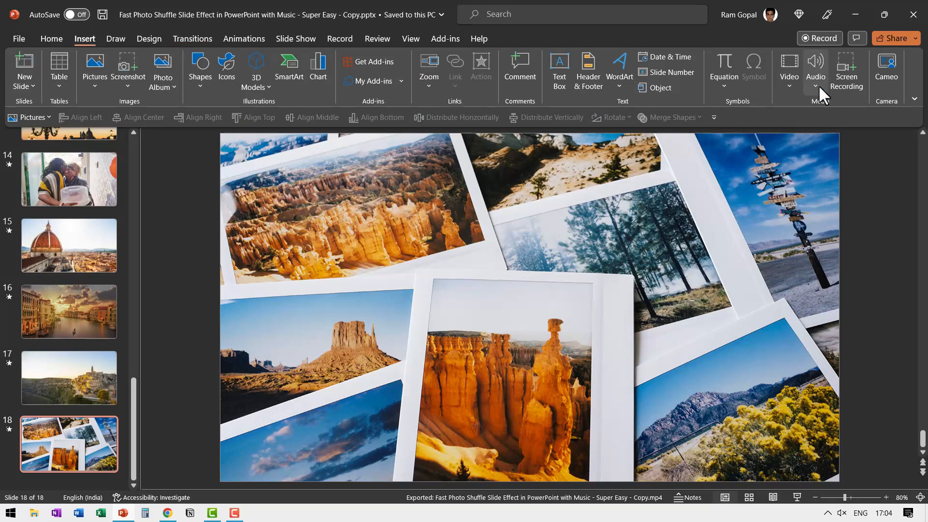
click(816, 68)
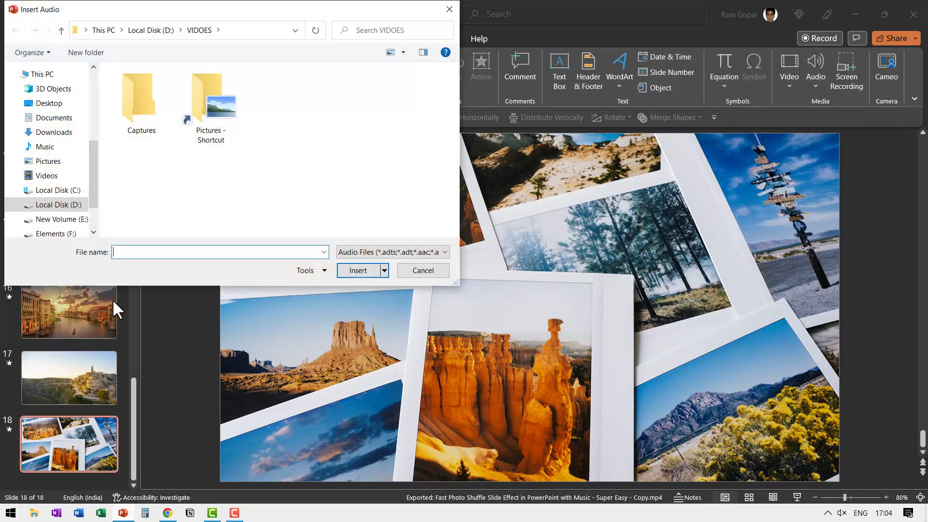
click(53, 132)
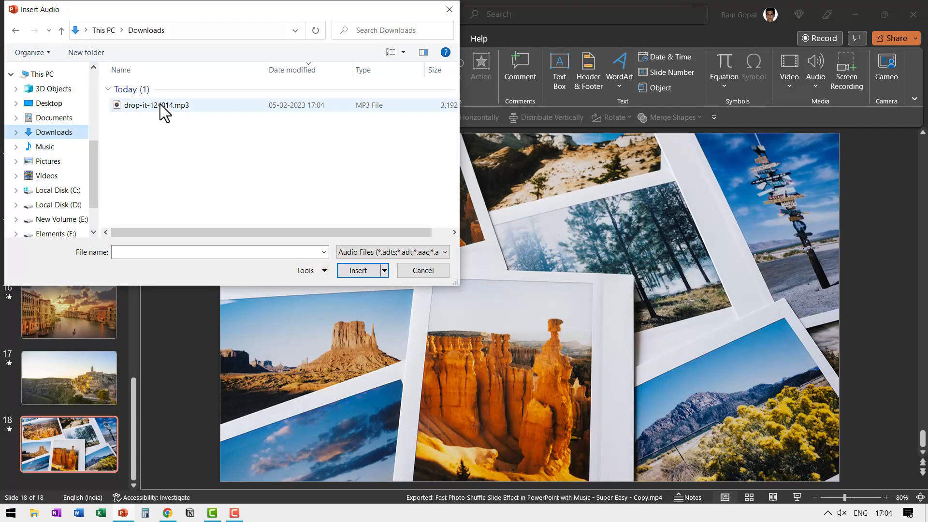
click(156, 105)
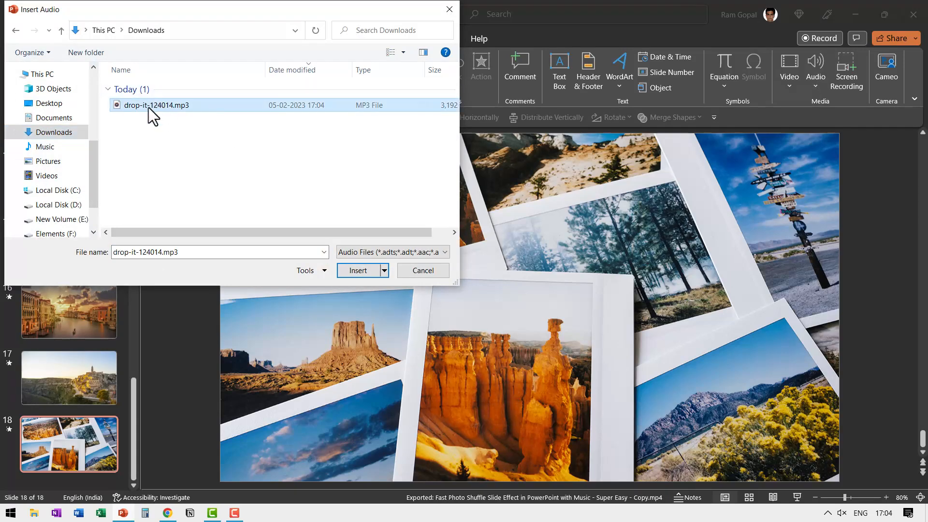
click(358, 271)
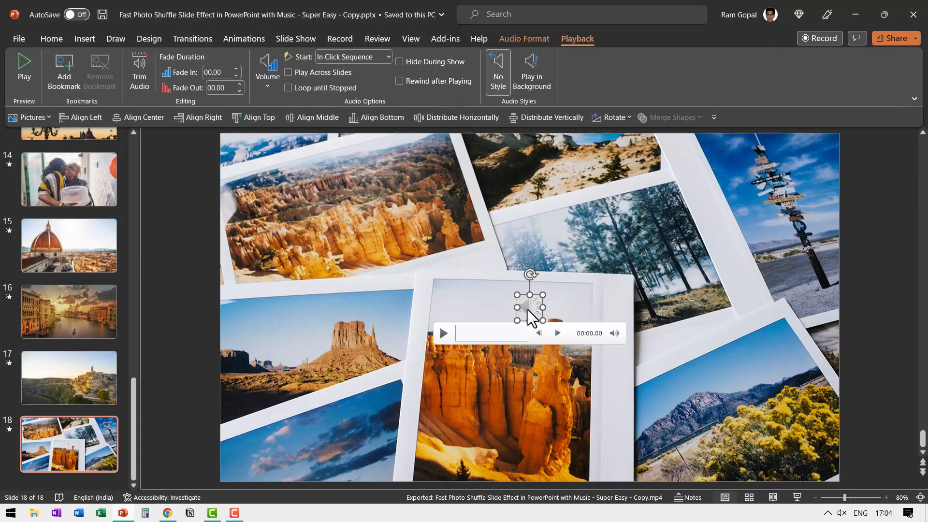
- Set the music clip to Play in Background so it loops hidden across slides
right_click(530, 305)
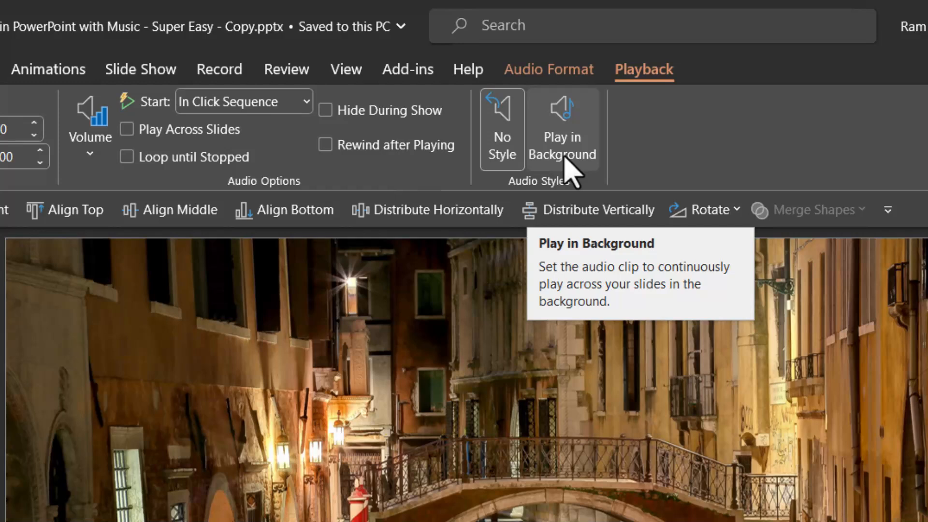
click(561, 129)
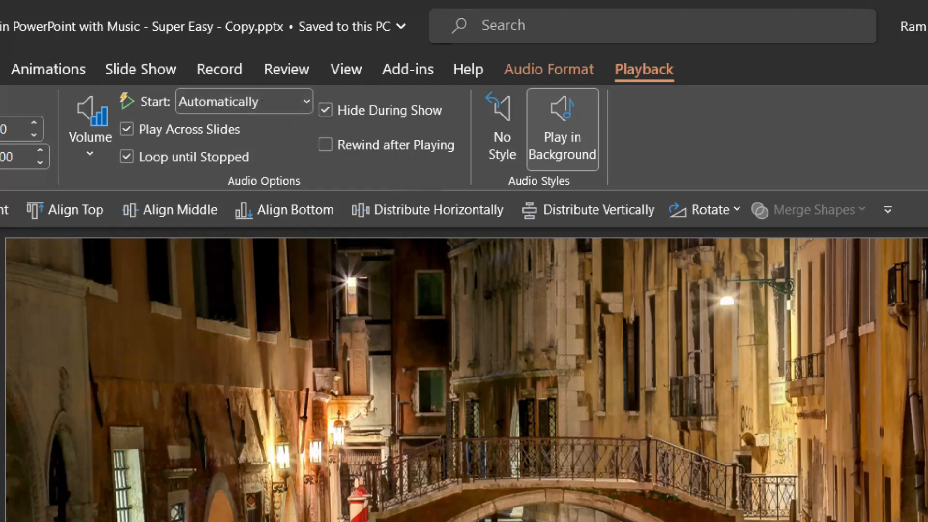
mouse_move(208, 154)
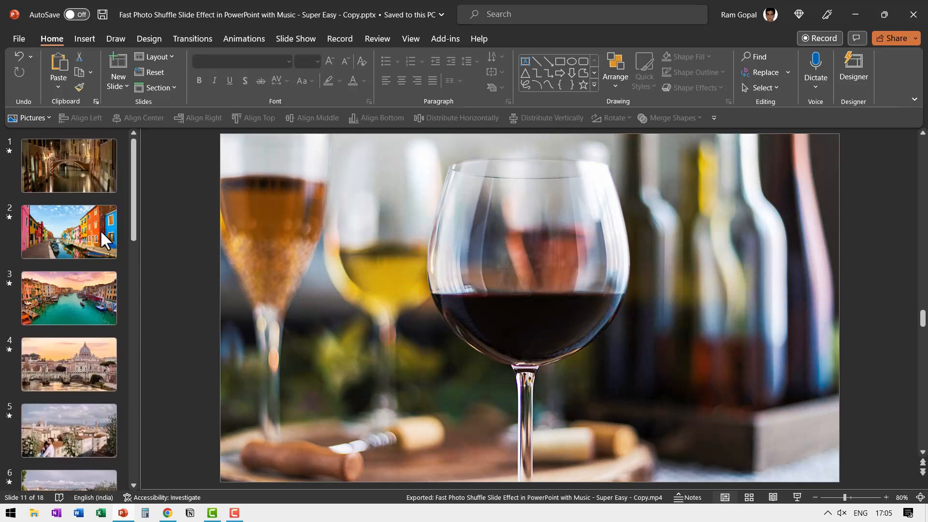
click(69, 165)
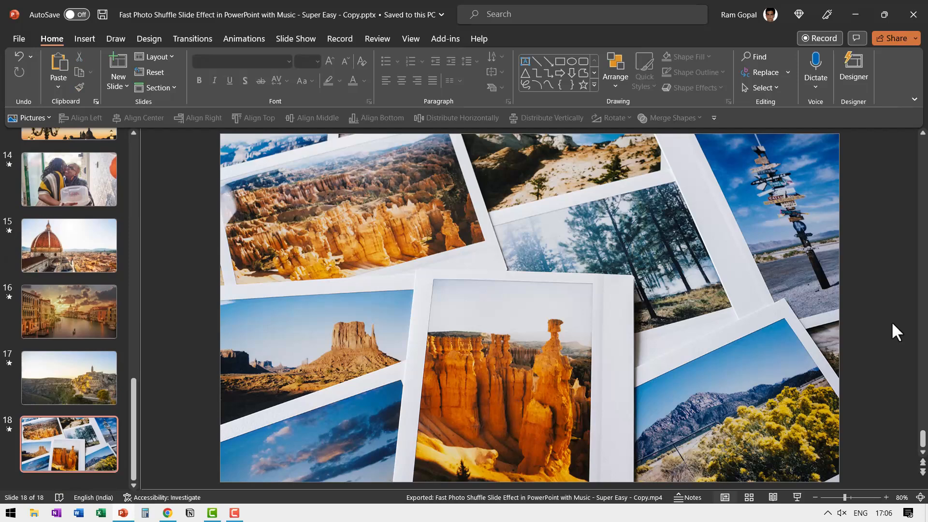
mouse_move(871, 329)
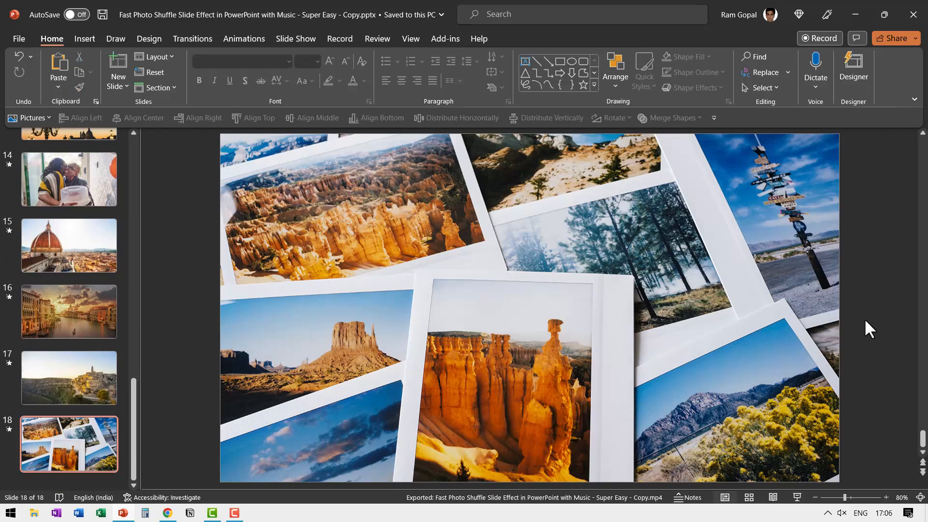
mouse_move(721, 332)
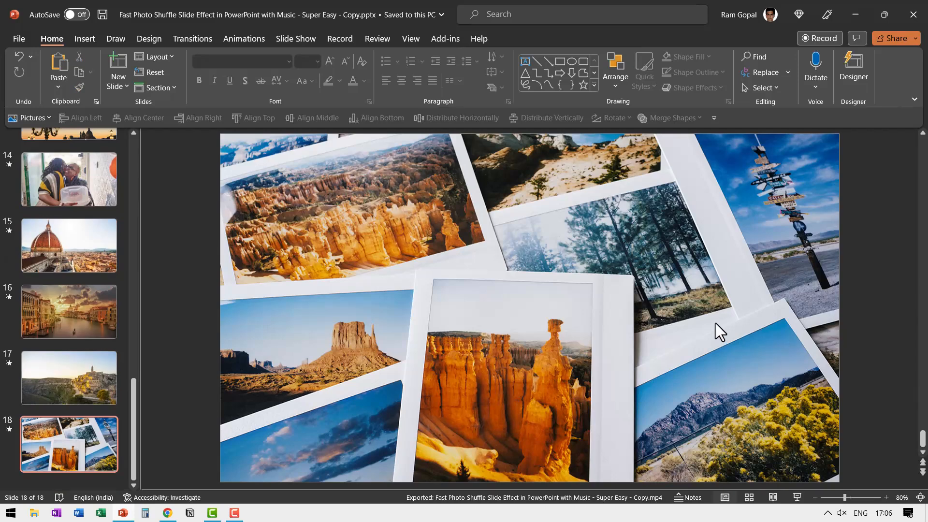
mouse_move(909, 308)
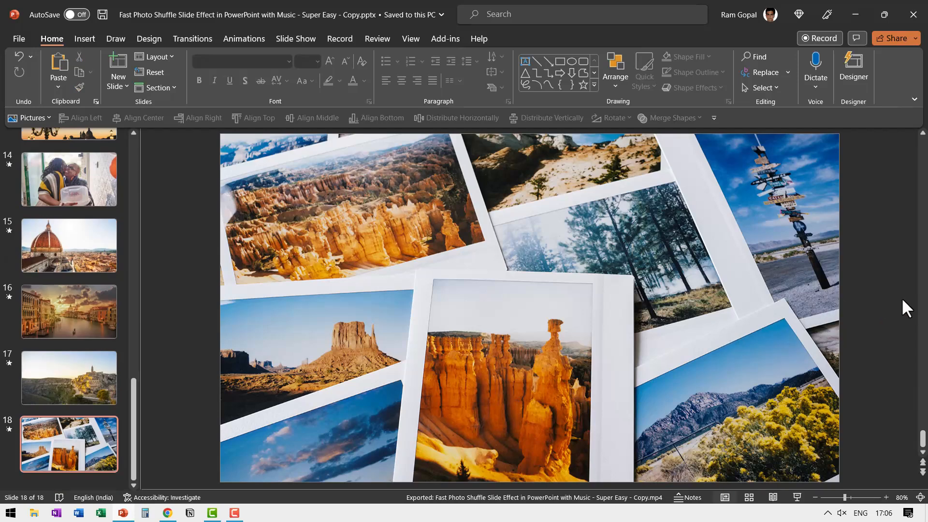
mouse_move(899, 311)
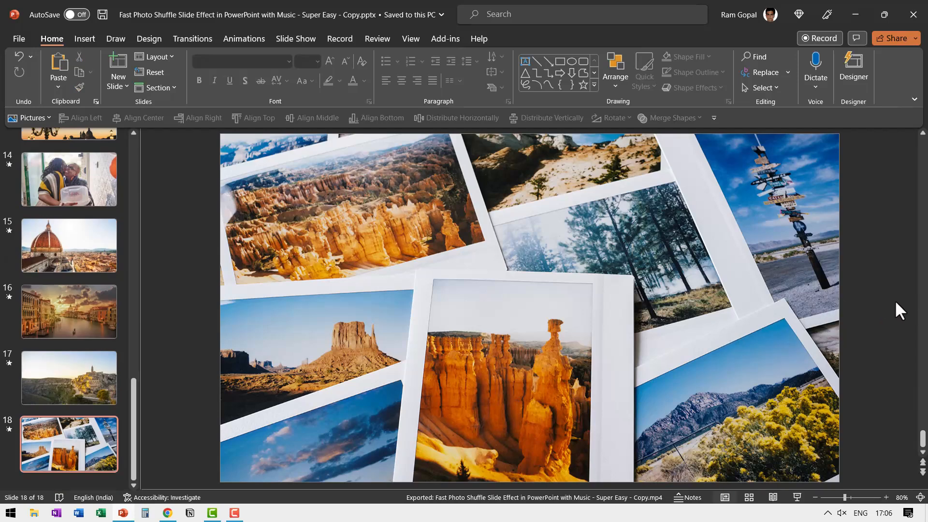
mouse_move(719, 338)
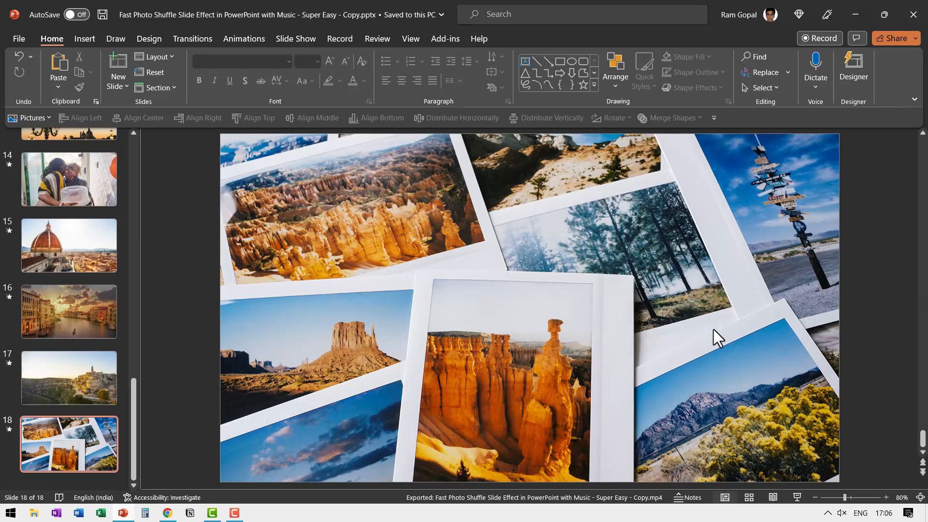
mouse_move(345, 246)
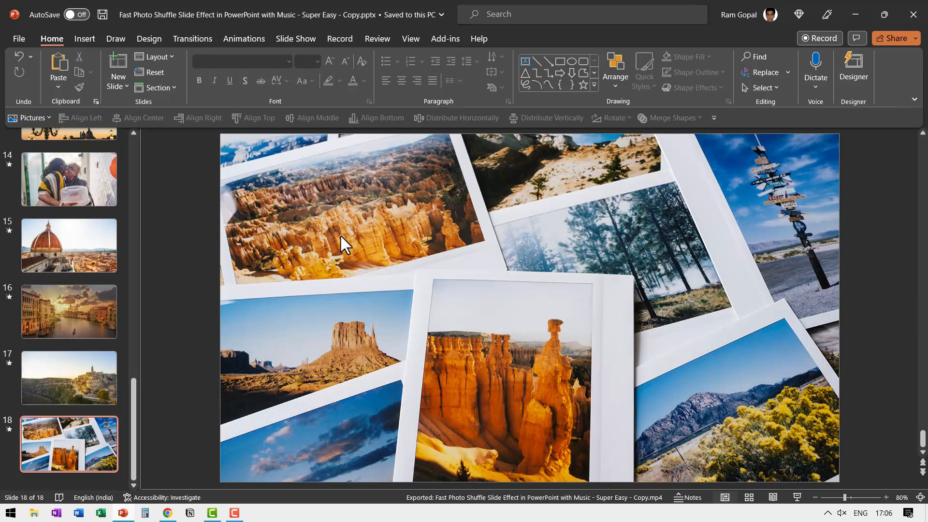
mouse_move(868, 357)
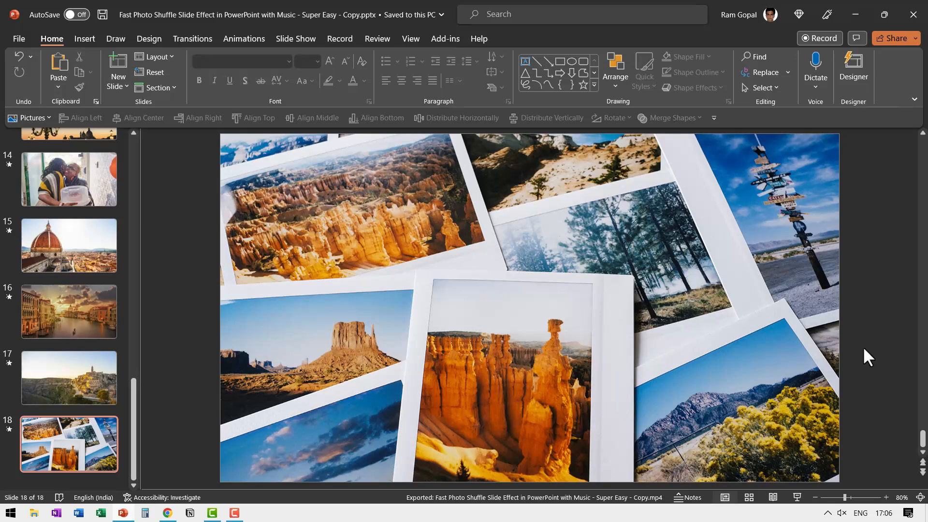
mouse_move(214, 338)
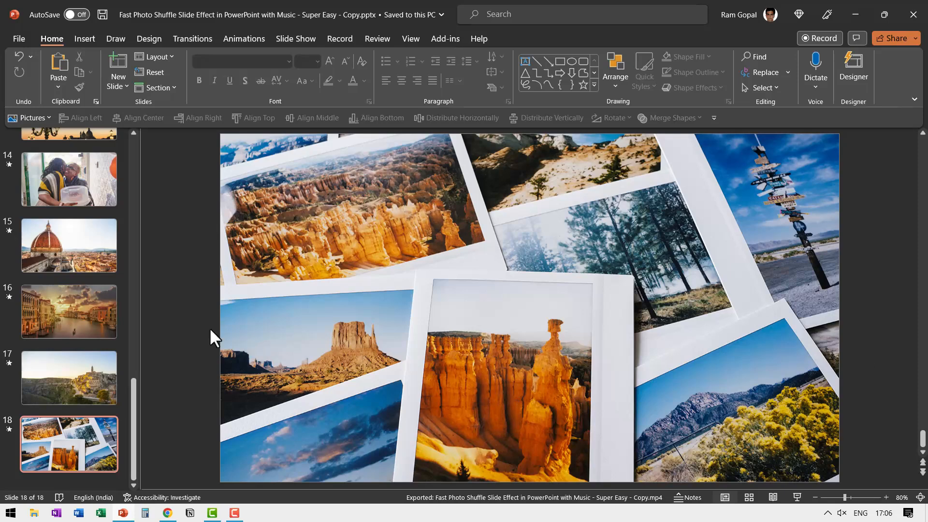
click(168, 513)
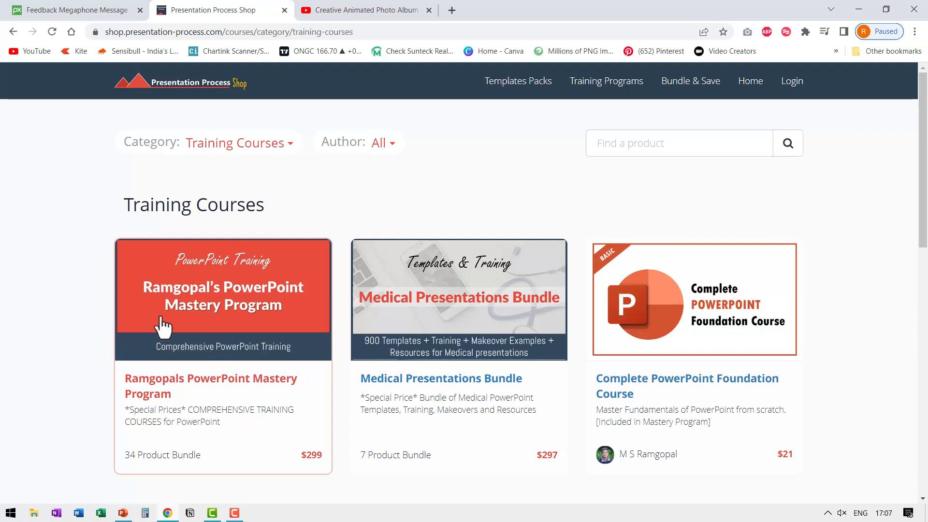
mouse_move(211, 316)
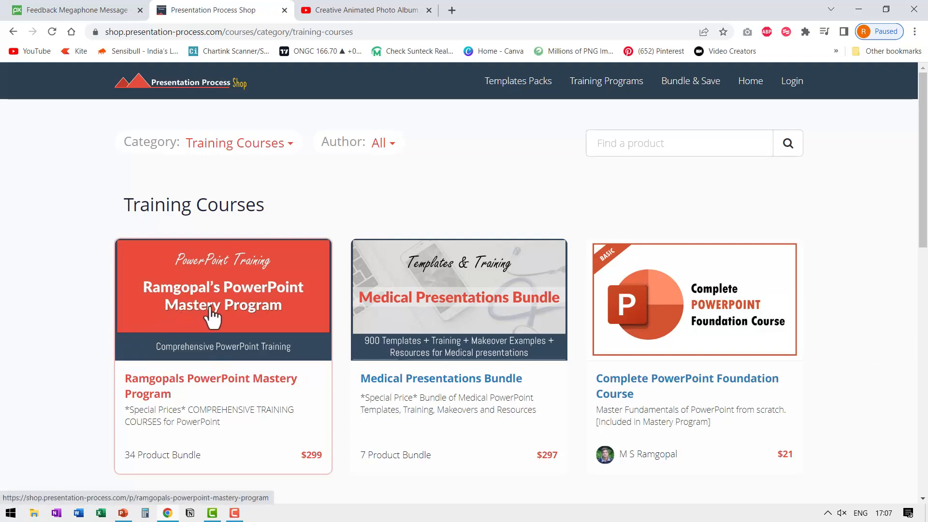
mouse_move(211, 367)
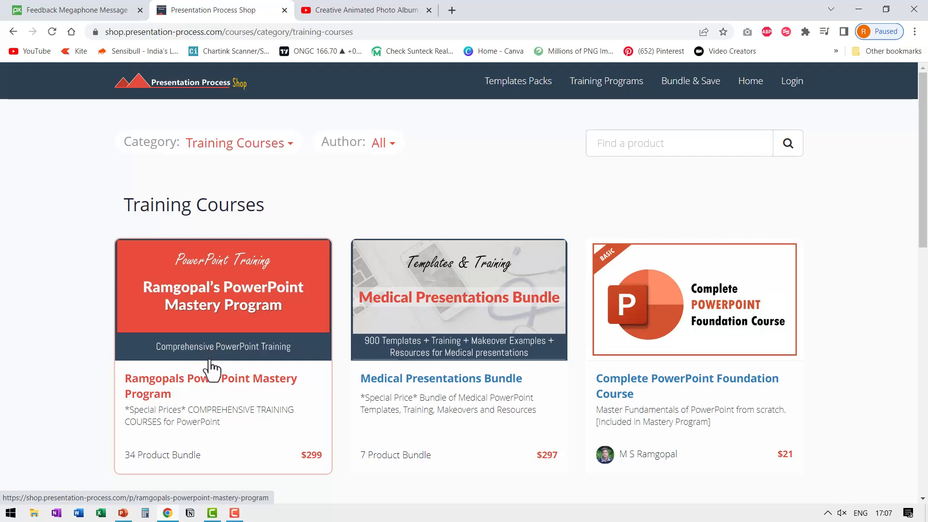
mouse_move(231, 324)
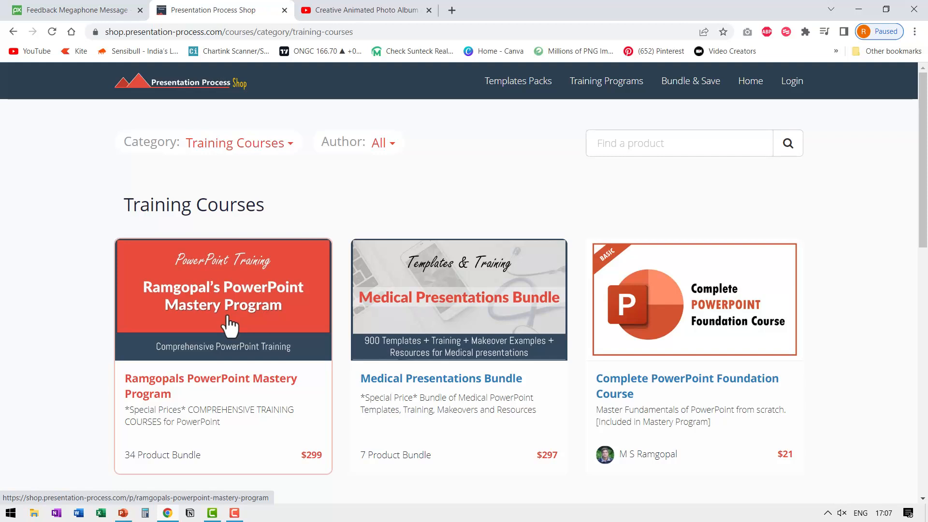
mouse_move(725, 337)
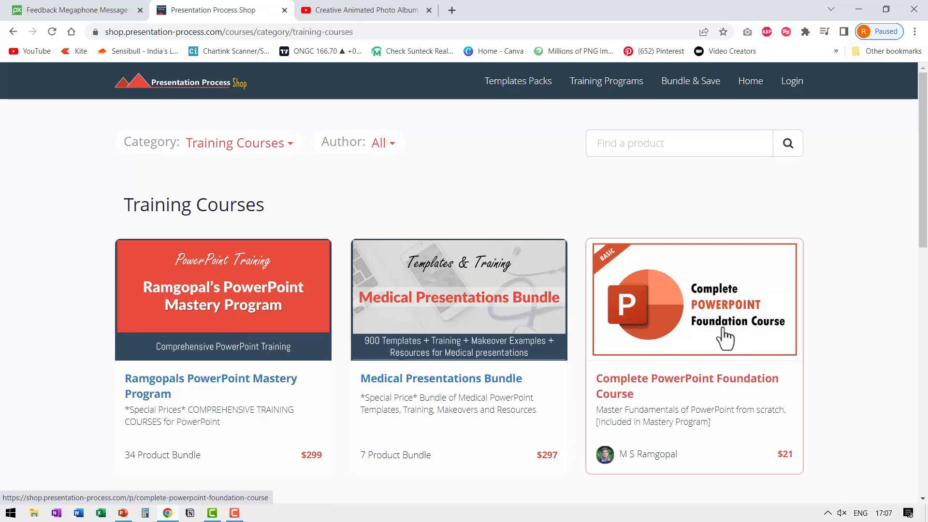
mouse_move(721, 340)
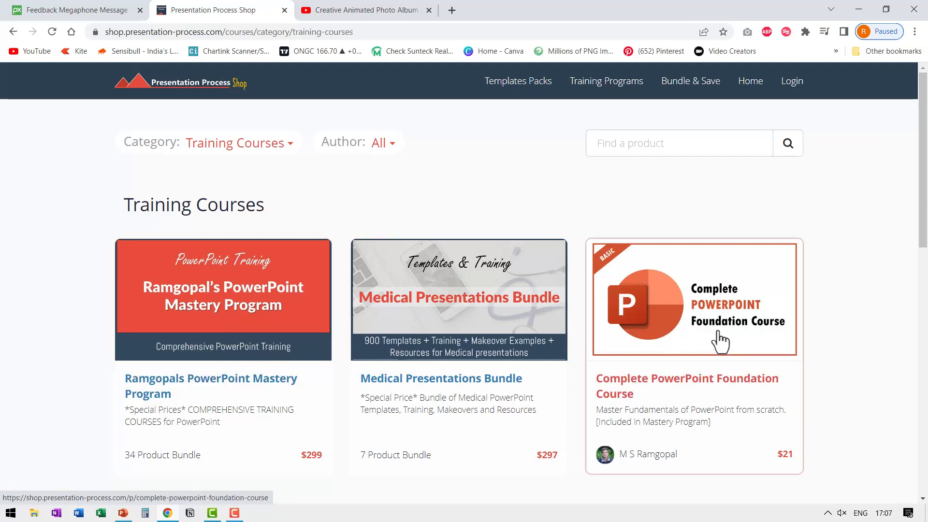
mouse_move(204, 298)
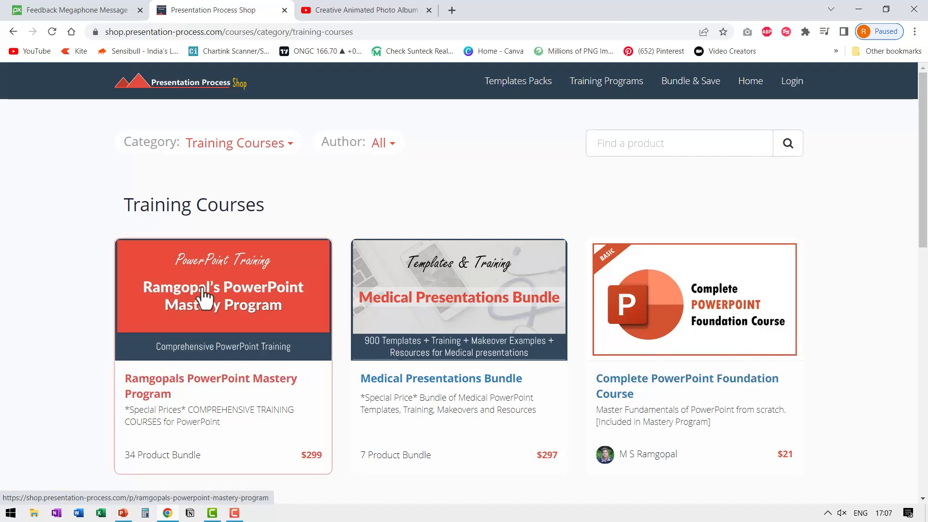
mouse_move(243, 255)
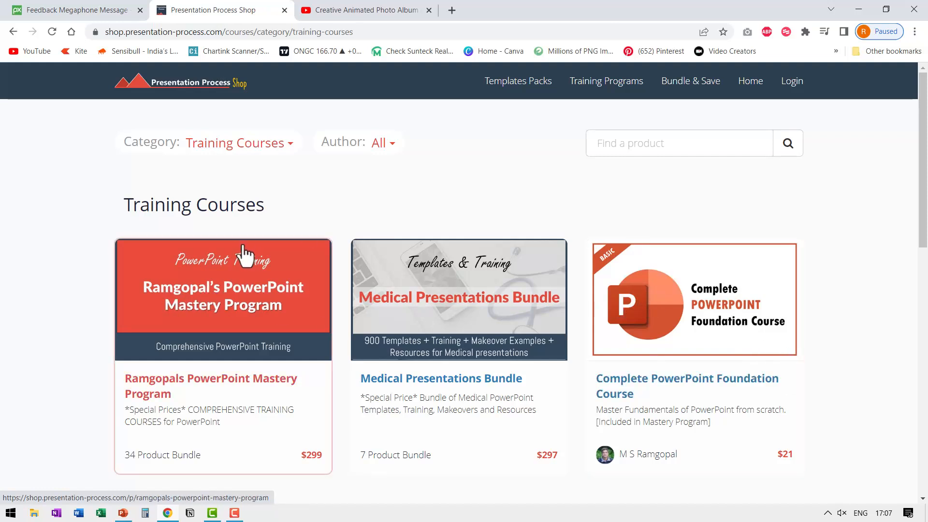
mouse_move(290, 382)
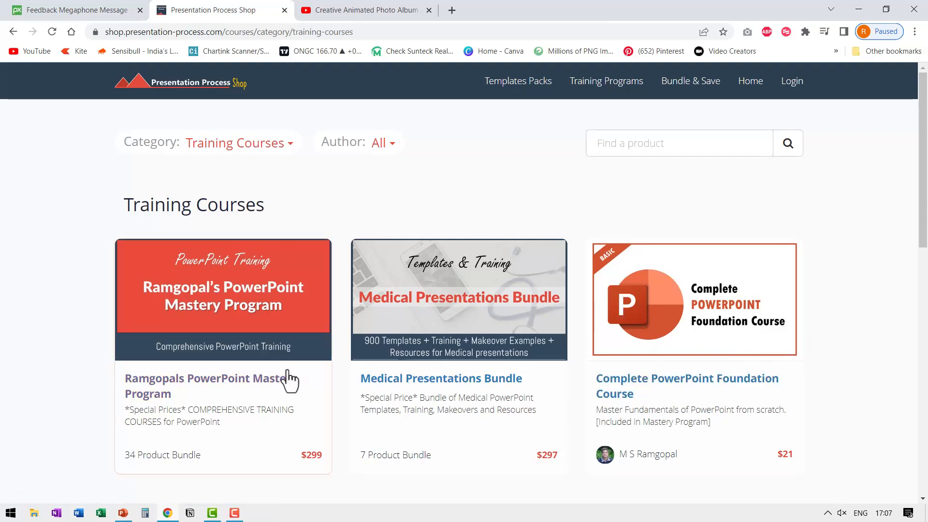
mouse_move(791, 374)
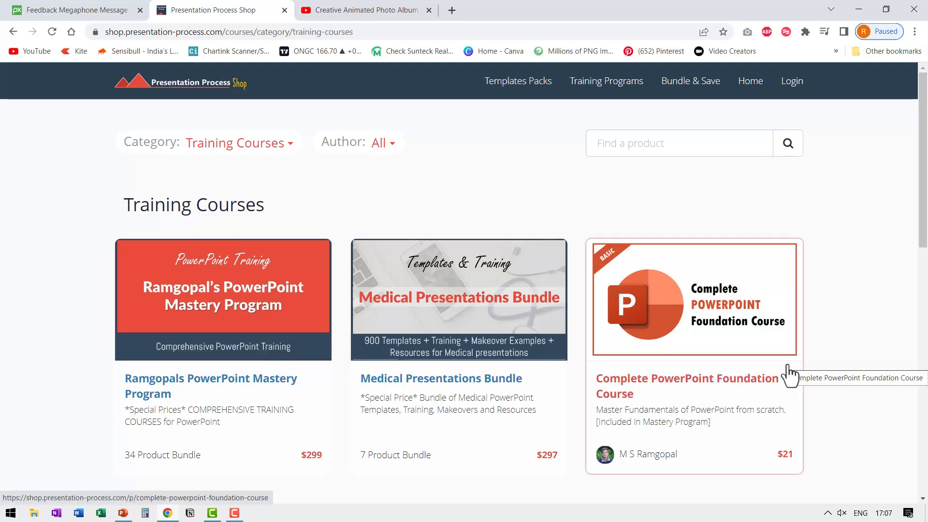
mouse_move(785, 361)
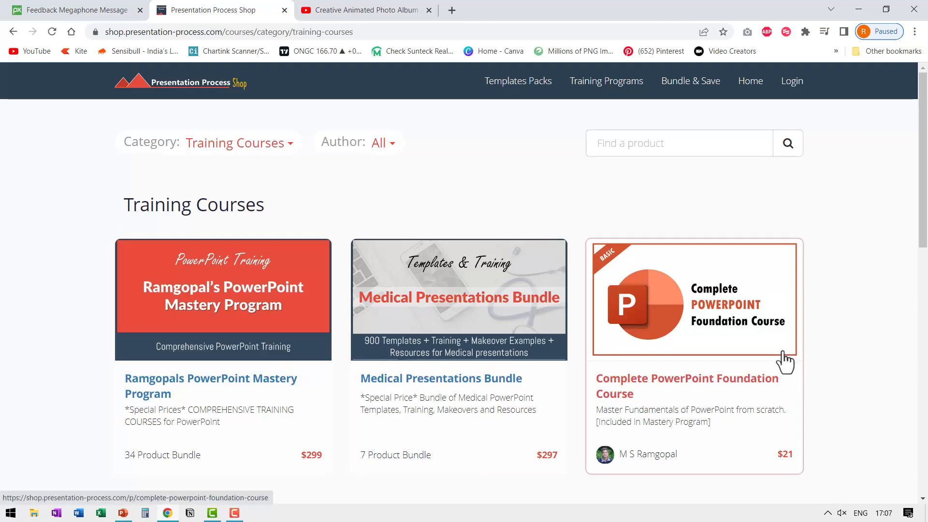
- Switch to the YouTube tab with the Creative Animated Photo Album video
click(361, 10)
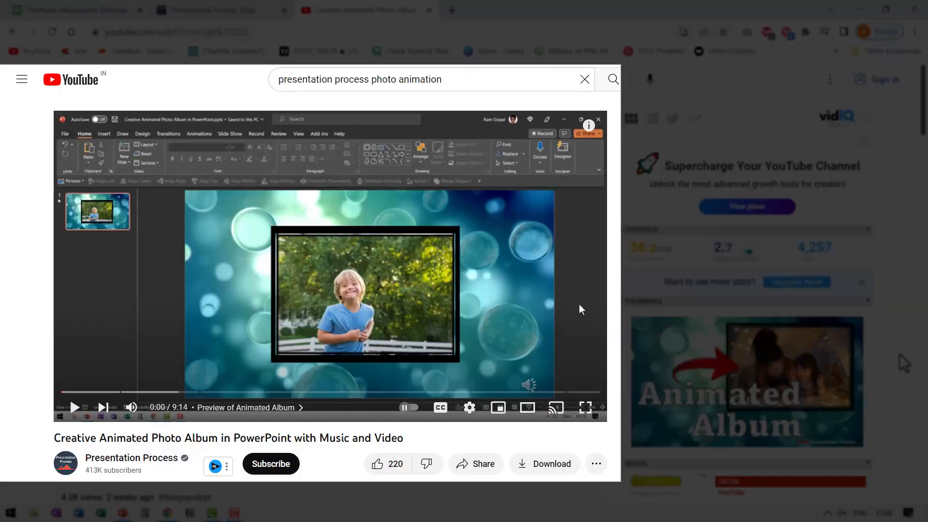
mouse_move(103, 474)
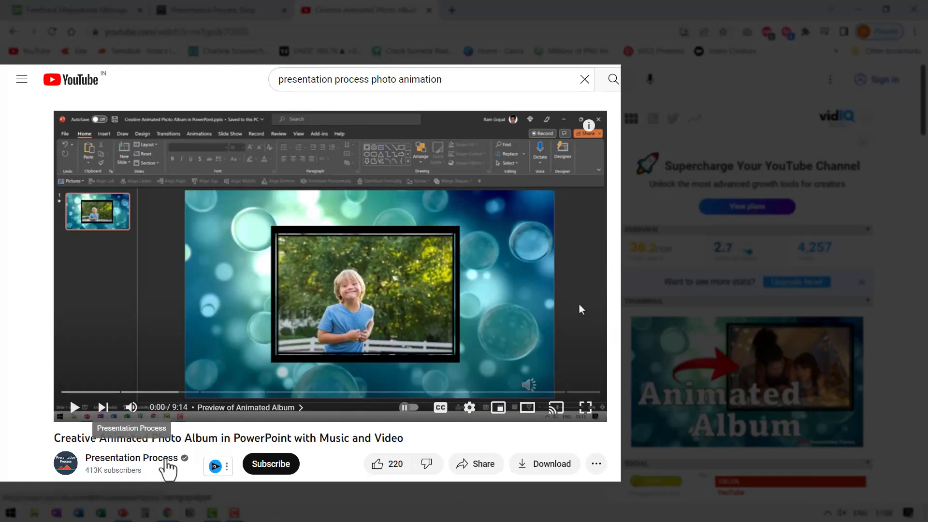
mouse_move(385, 352)
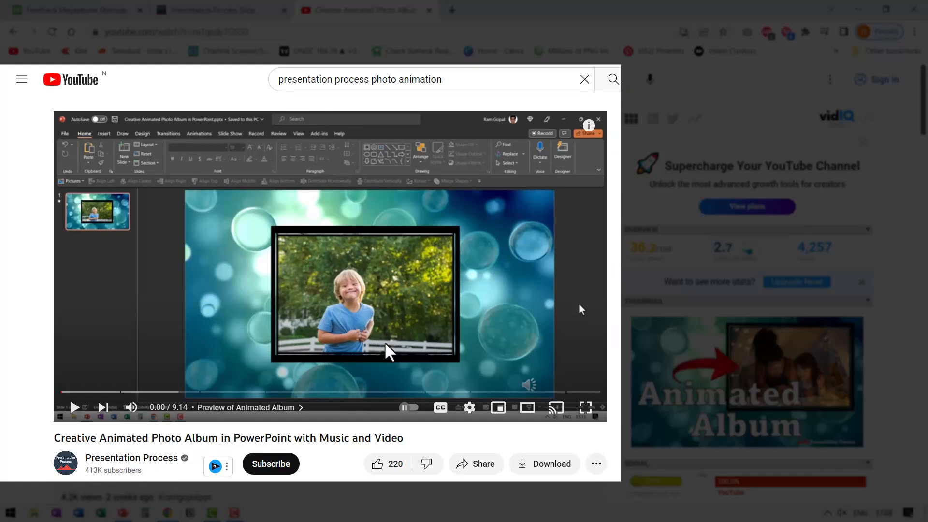
mouse_move(340, 477)
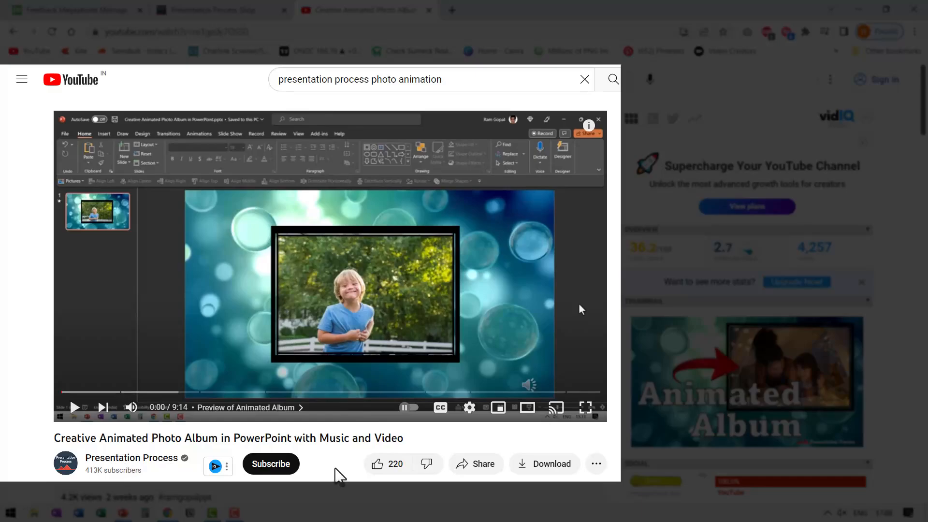